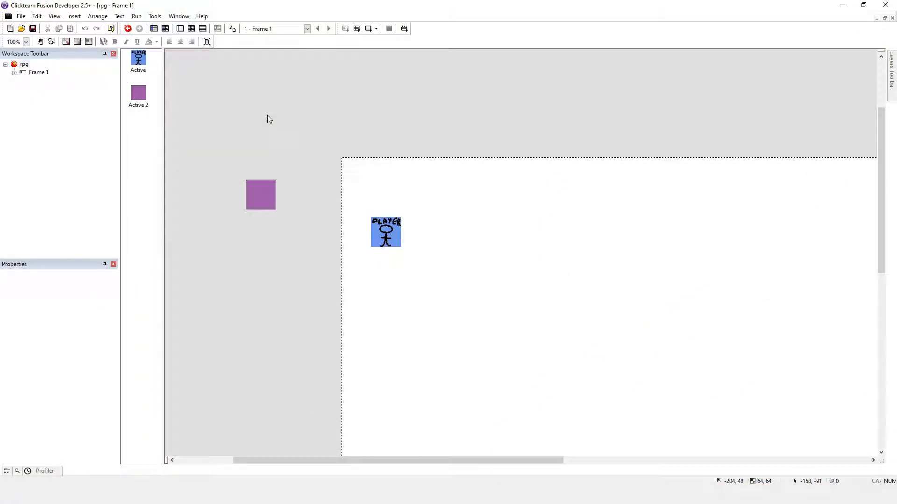
mouse_move(392, 177)
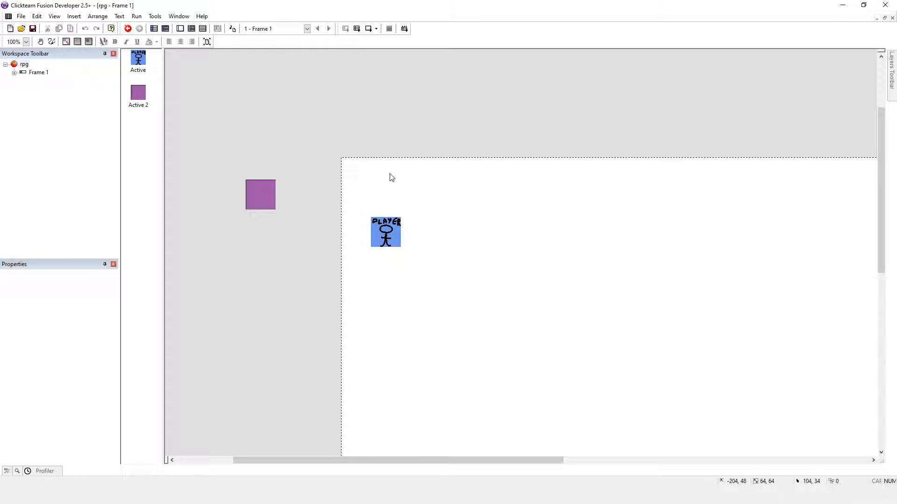
mouse_move(250, 92)
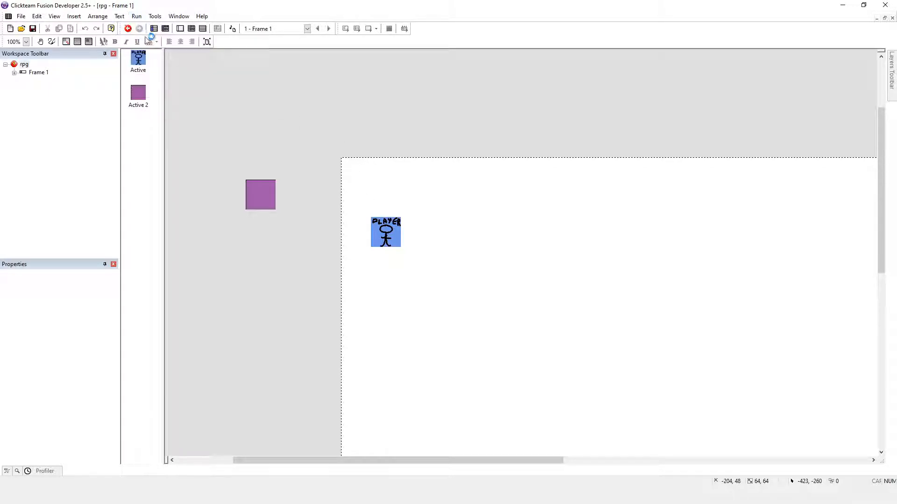
- Test-run and stop the frame, then insert an event group titled 'Scrolling' at the list's end
left_click(127, 28)
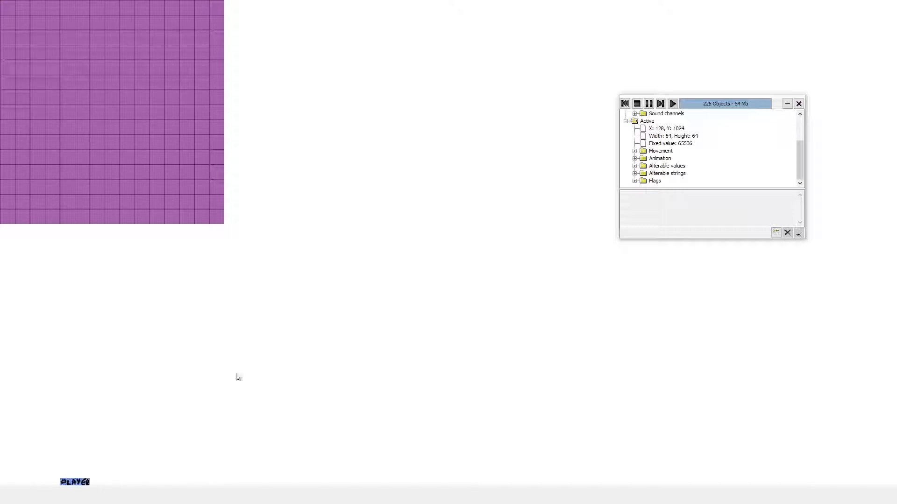
mouse_move(636, 103)
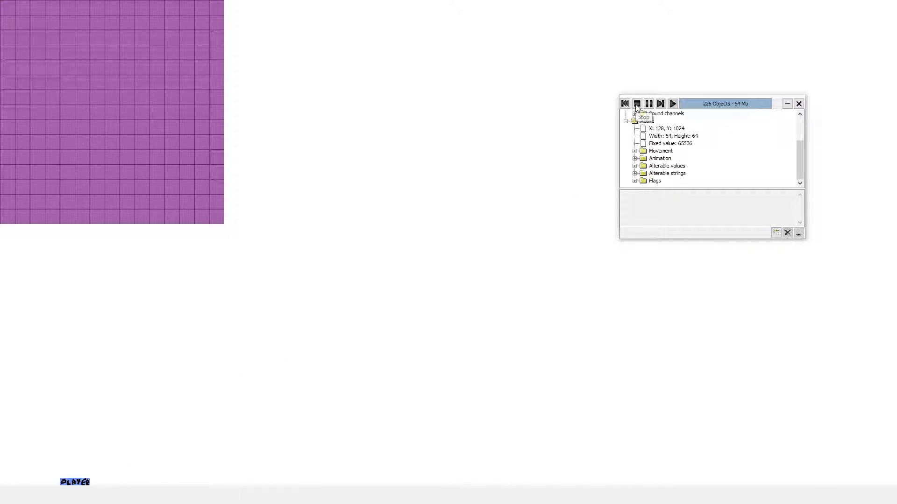
left_click(637, 104)
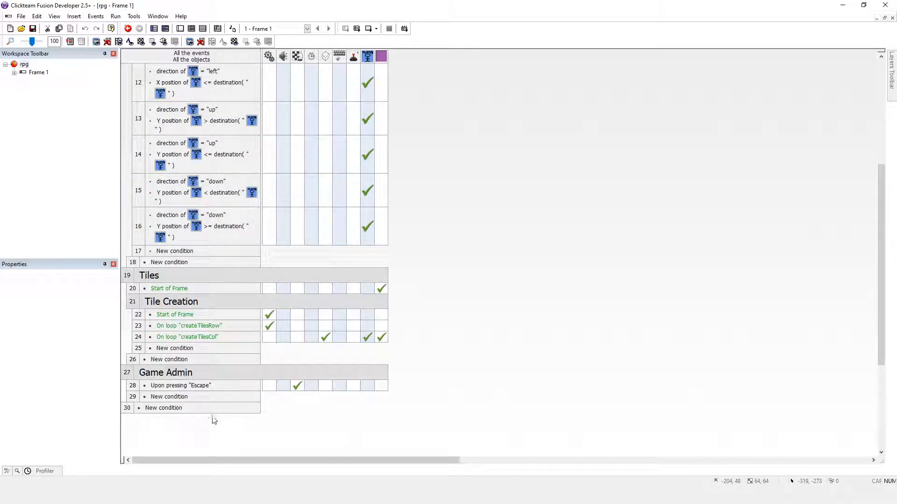
right_click(169, 288)
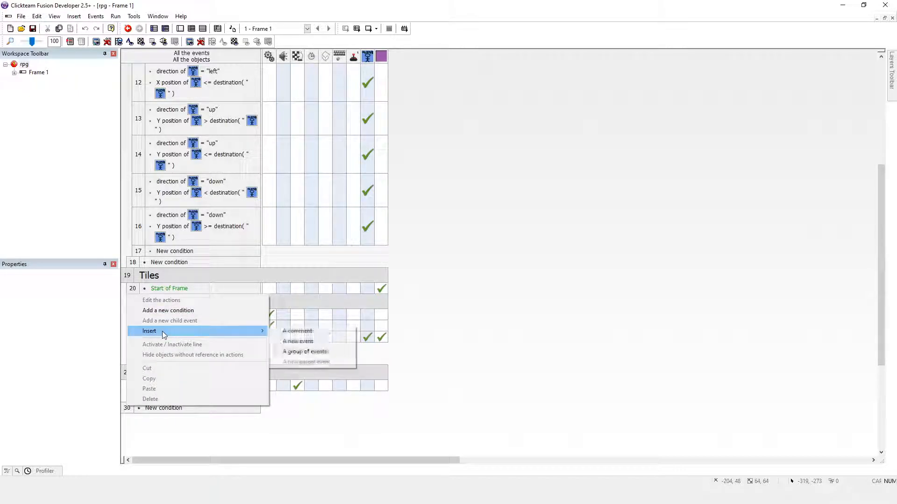
left_click(305, 351)
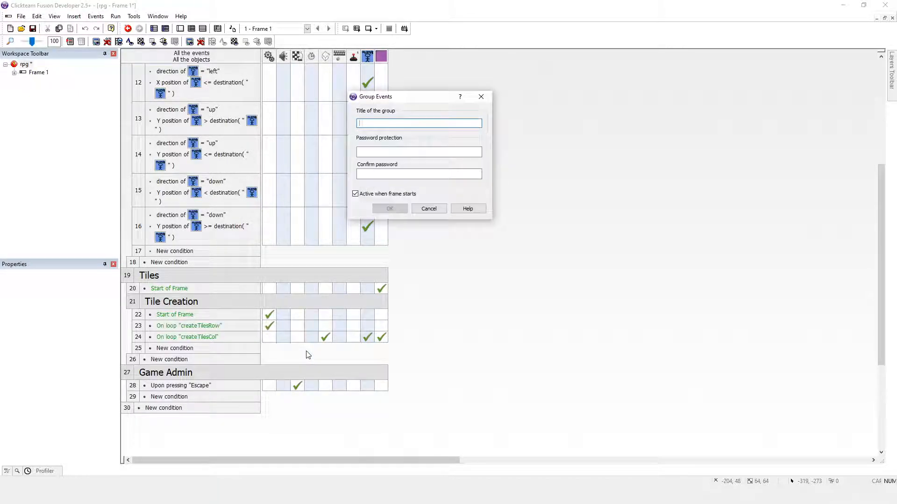
type("Scrolling")
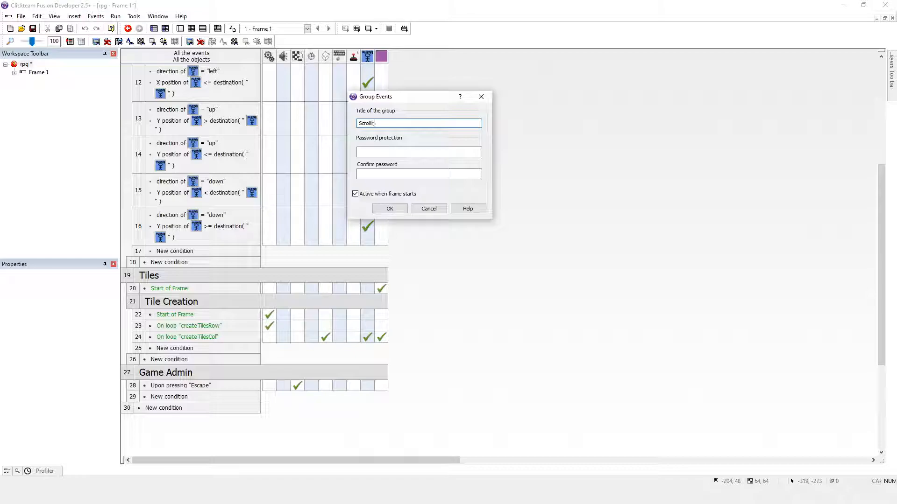
left_click(390, 208)
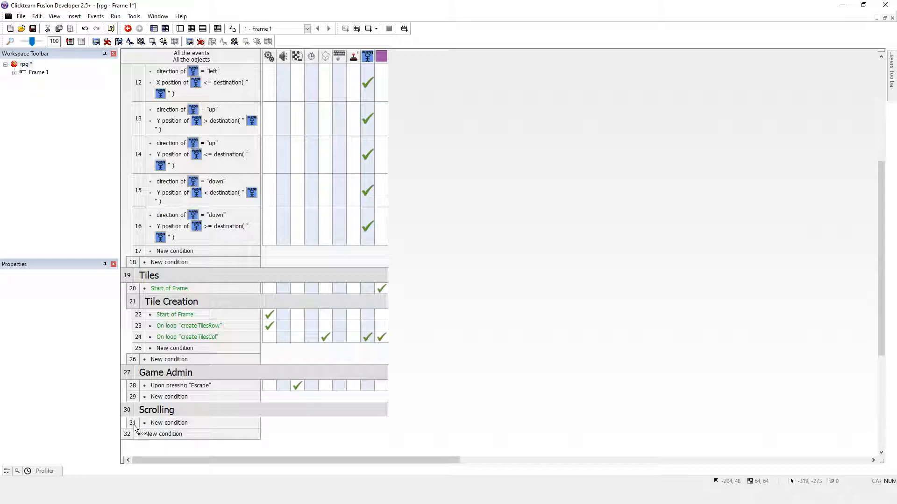
- Add the Special object's 'Always' condition as the Scrolling group's first event
double_click(168, 423)
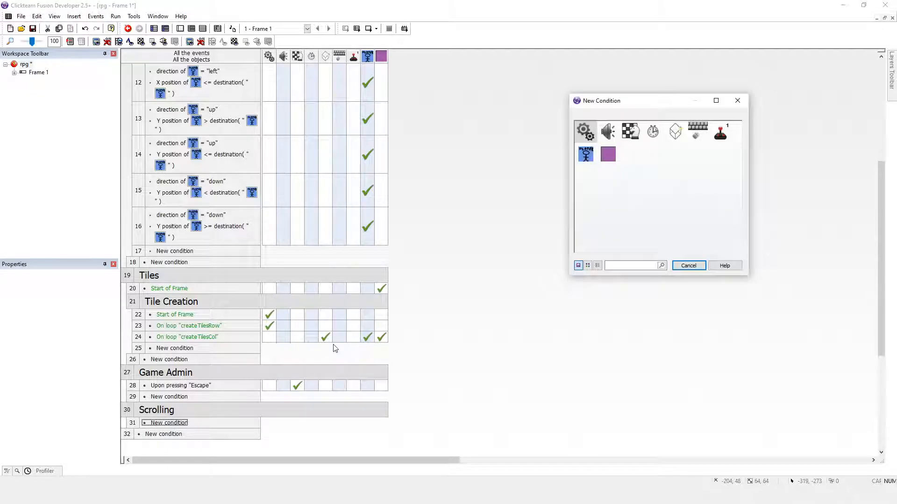
left_click(584, 130)
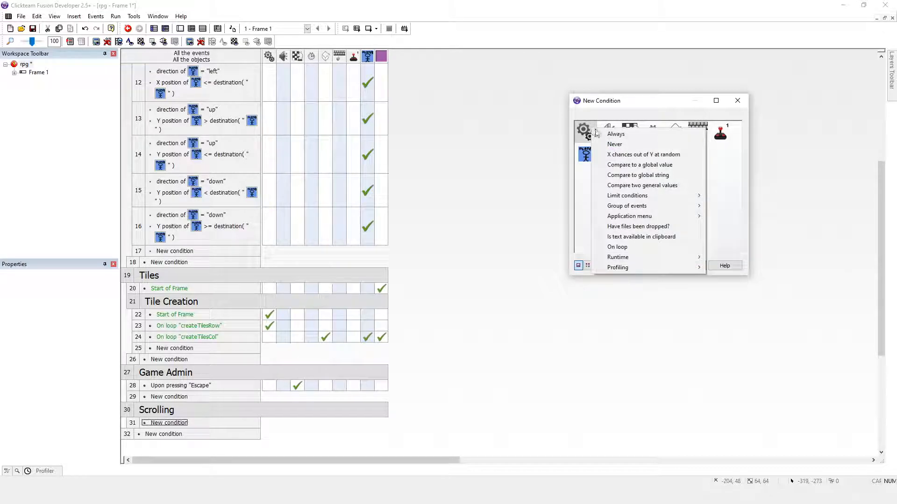
left_click(616, 134)
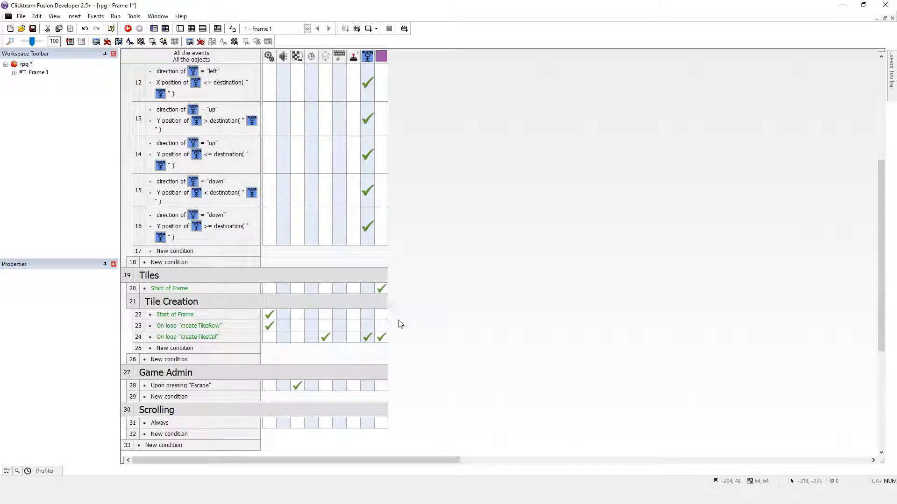
scroll("down", 3)
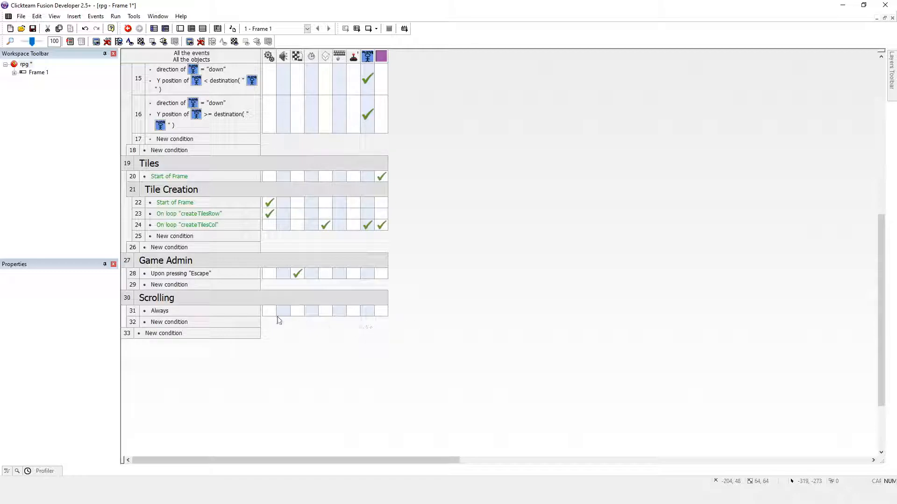
left_click(159, 311)
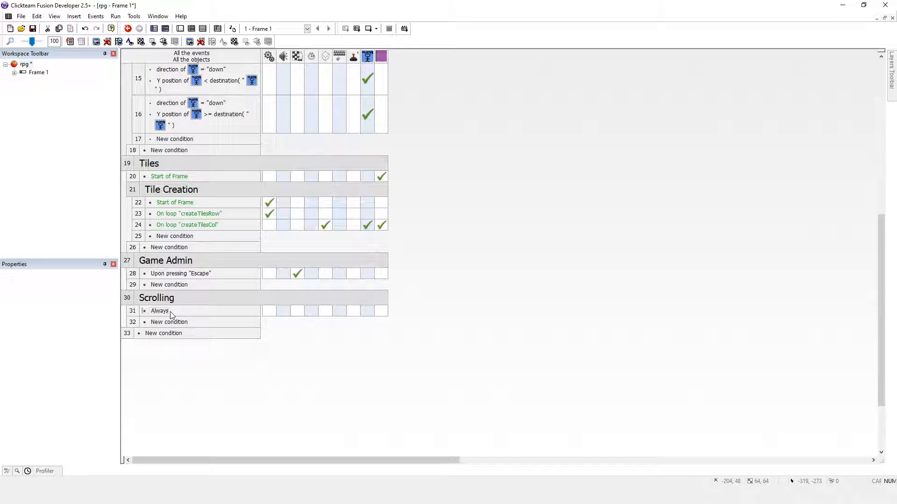
- Browse the rpg application's property tabs, including global values like gridSize
left_click(26, 64)
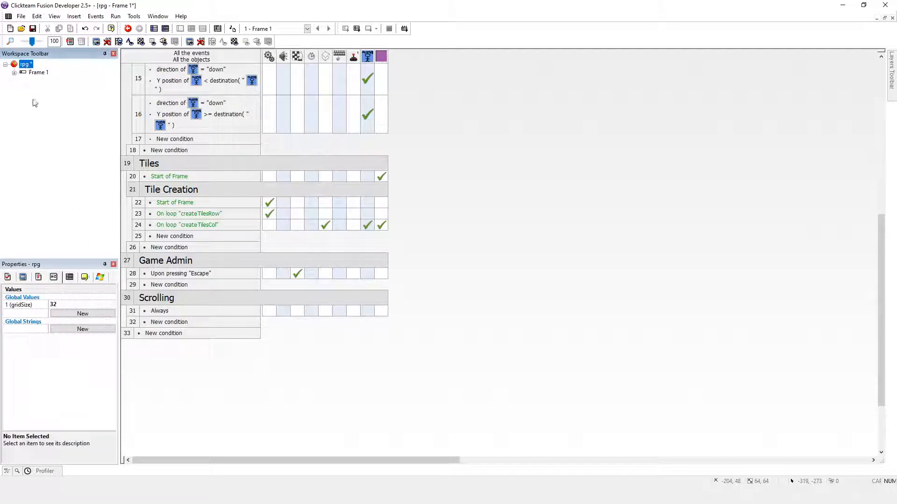
left_click(38, 277)
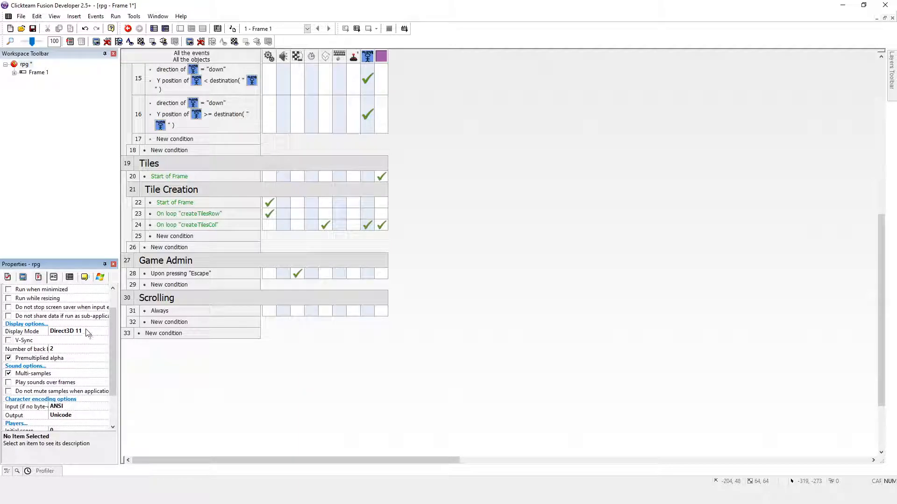
left_click(84, 277)
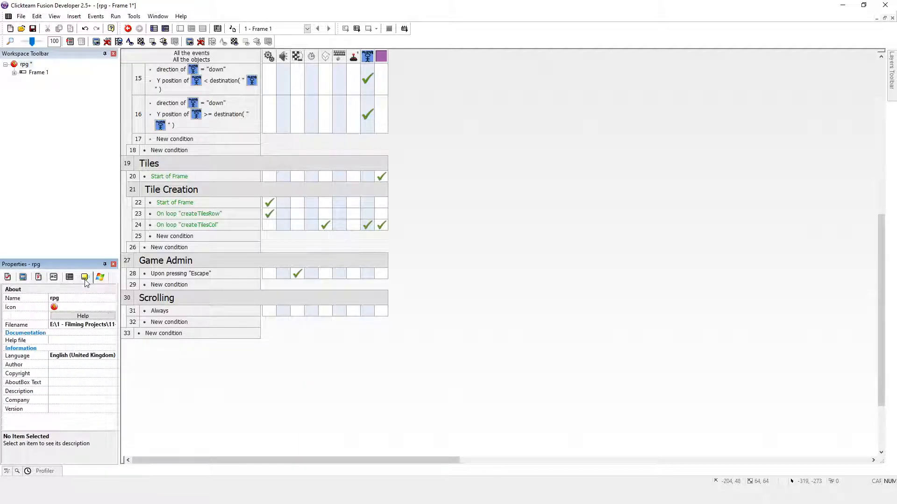
left_click(38, 277)
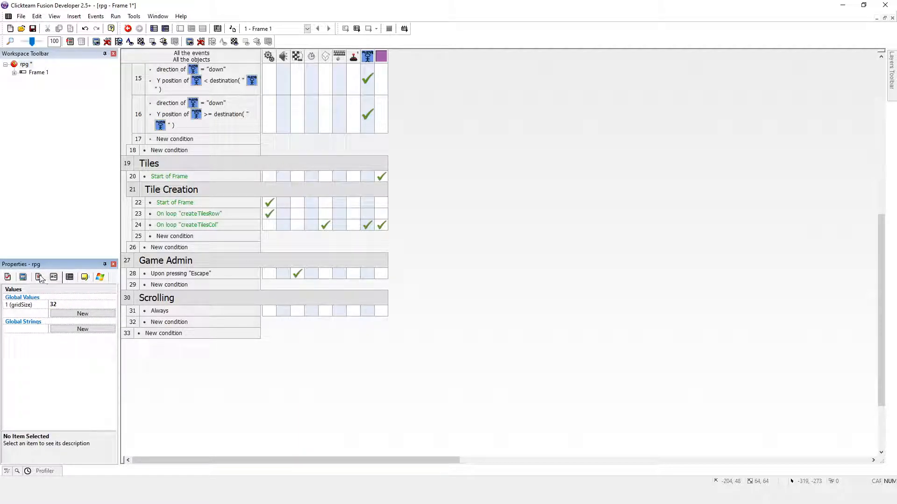
left_click(39, 277)
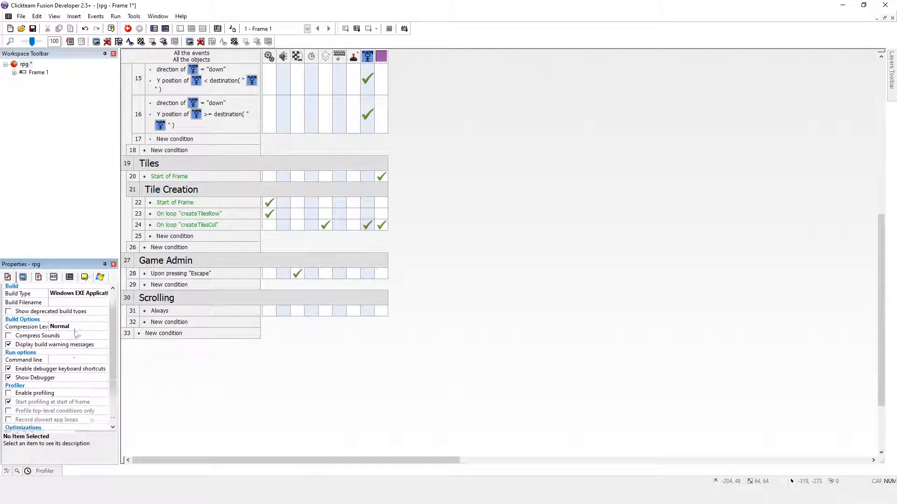
scroll("up", 3)
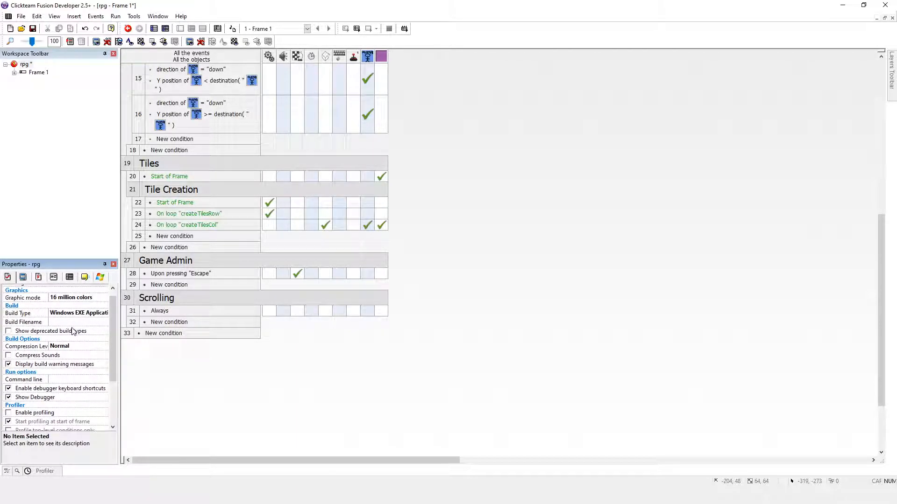
- Select Frame 1 and check its Runtime options for the 1000-object limit
left_click(38, 72)
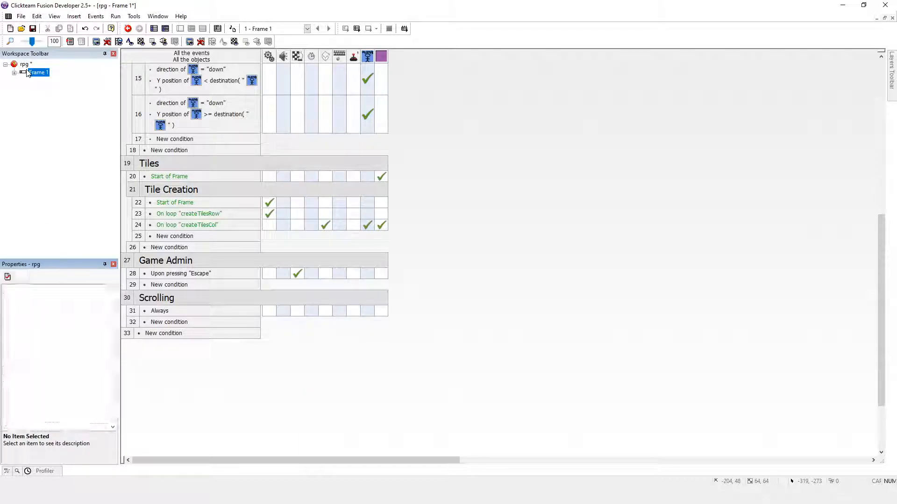
left_click(38, 72)
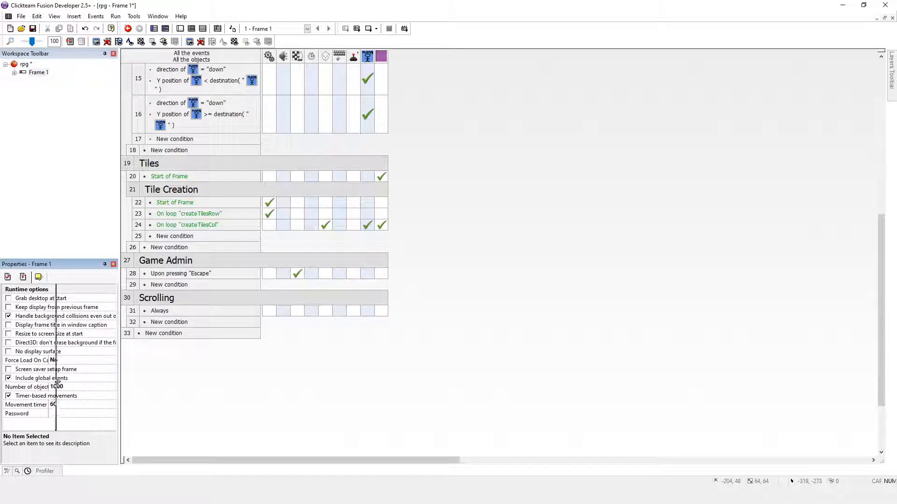
left_click(30, 386)
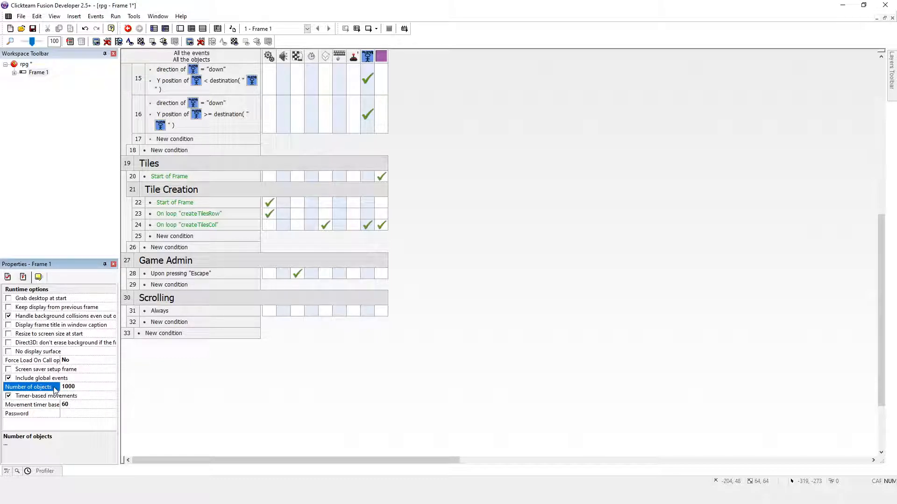
mouse_move(73, 393)
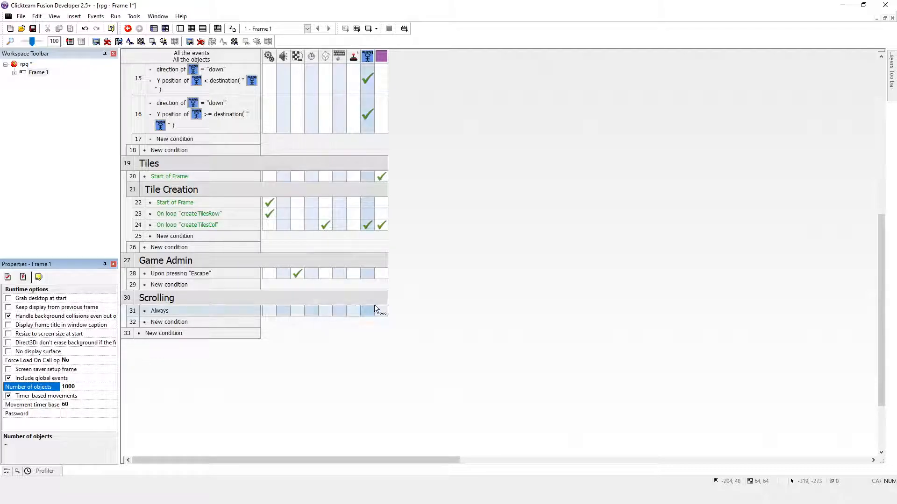
mouse_move(416, 264)
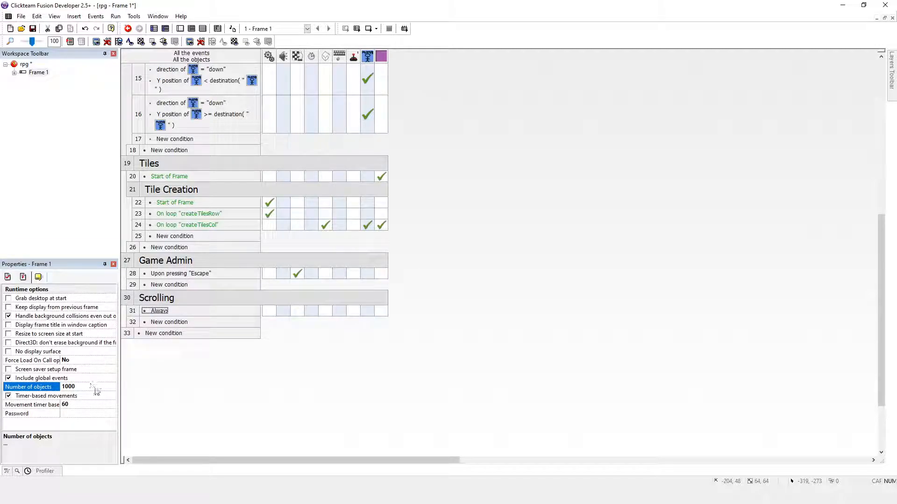
mouse_move(387, 237)
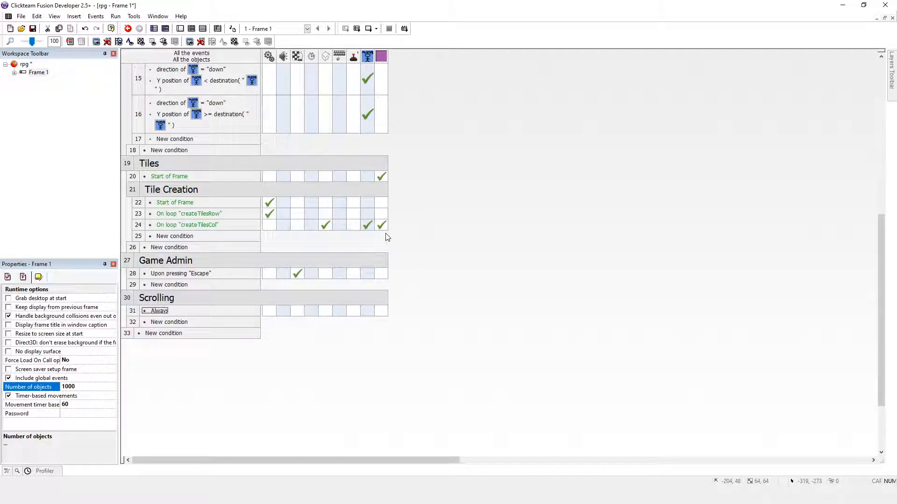
- Open a frame-control window position action for the Always event and close its settings dialog
left_click(157, 311)
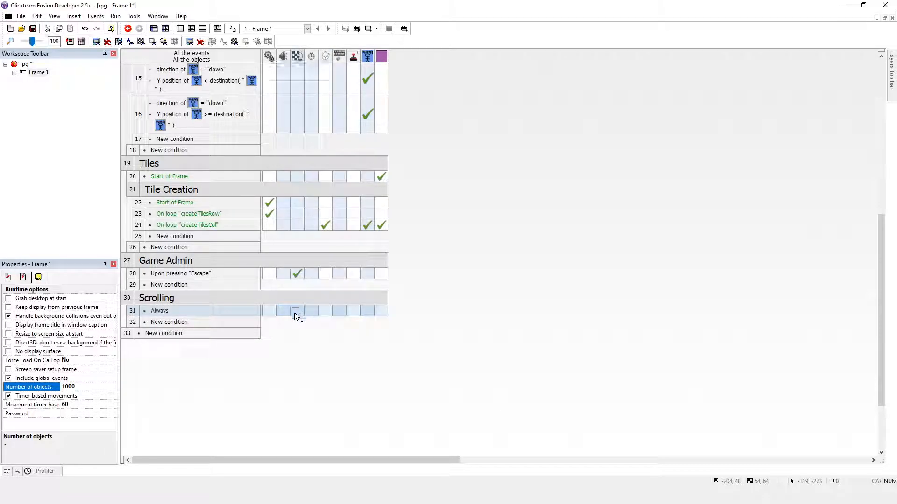
right_click(296, 311)
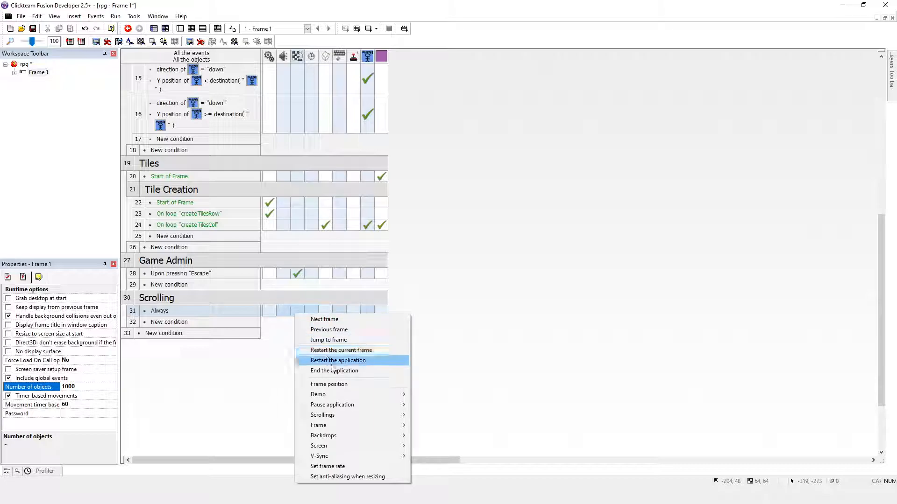
mouse_move(322, 415)
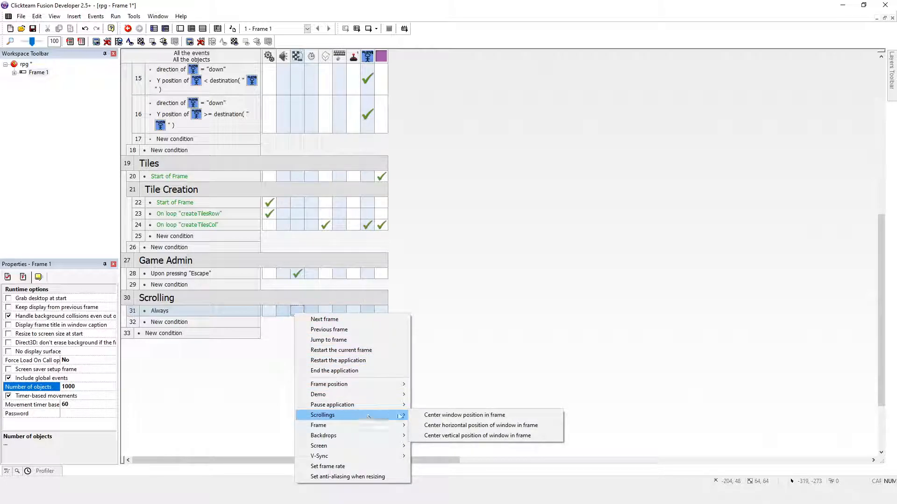
mouse_move(464, 415)
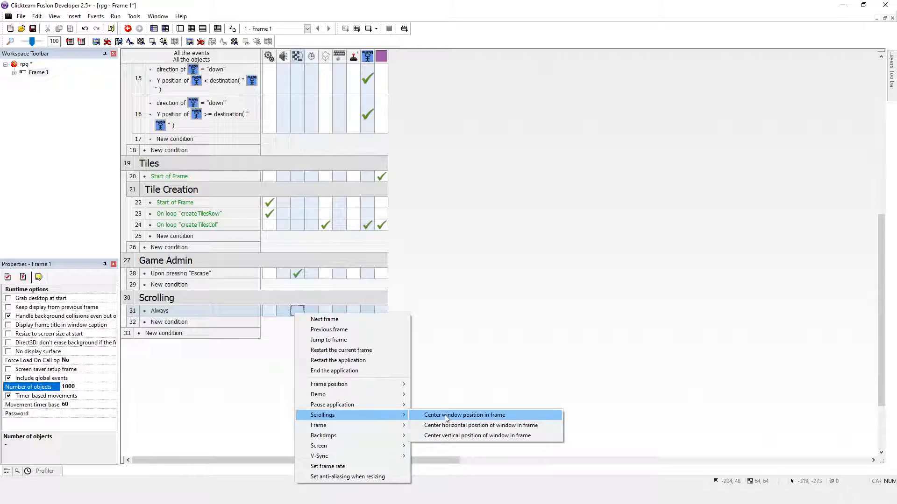
left_click(464, 415)
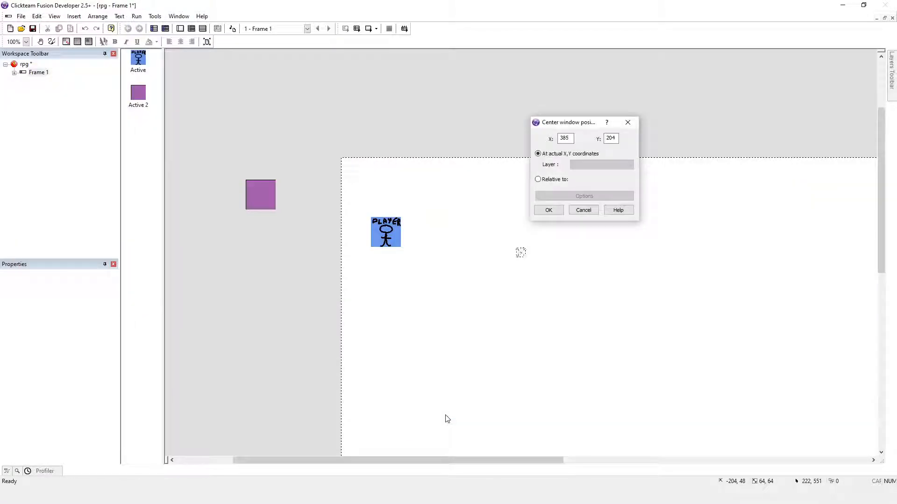
mouse_move(494, 359)
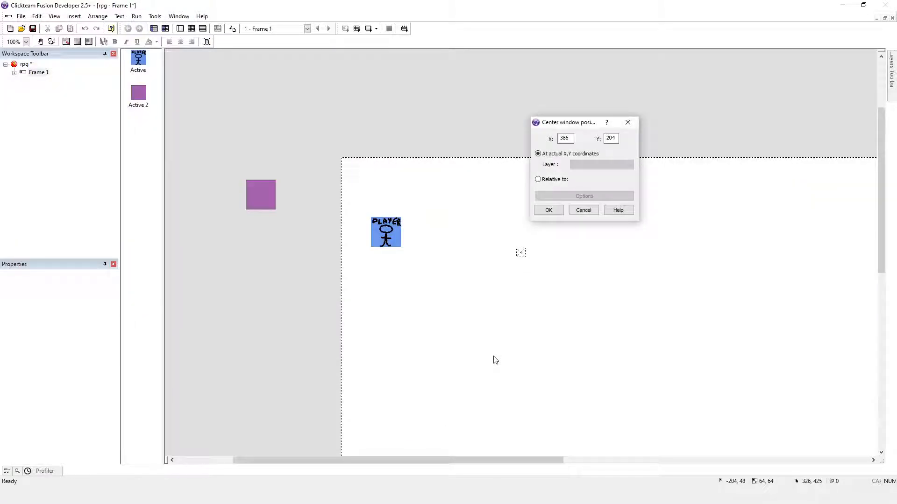
left_click(537, 179)
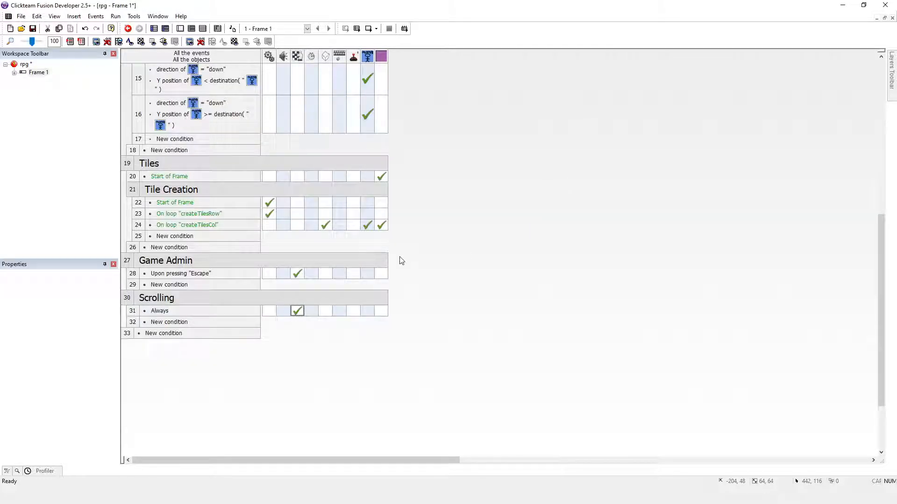
left_click(115, 15)
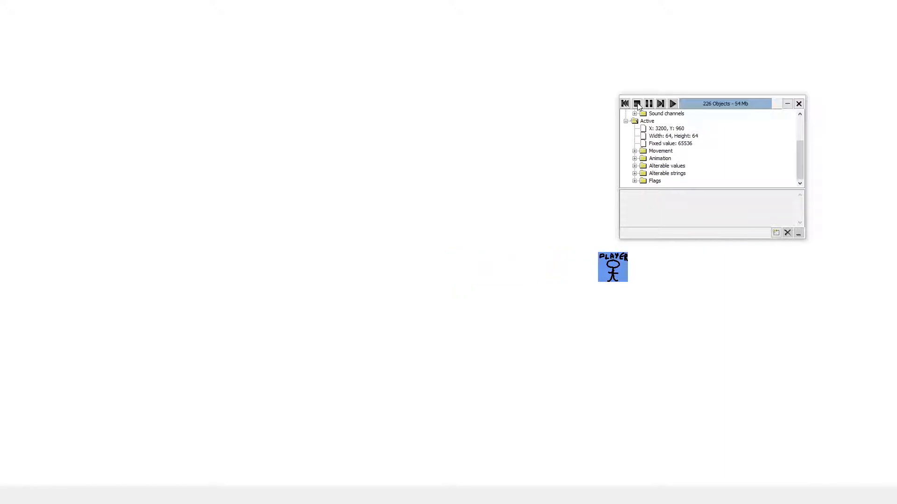
left_click(636, 104)
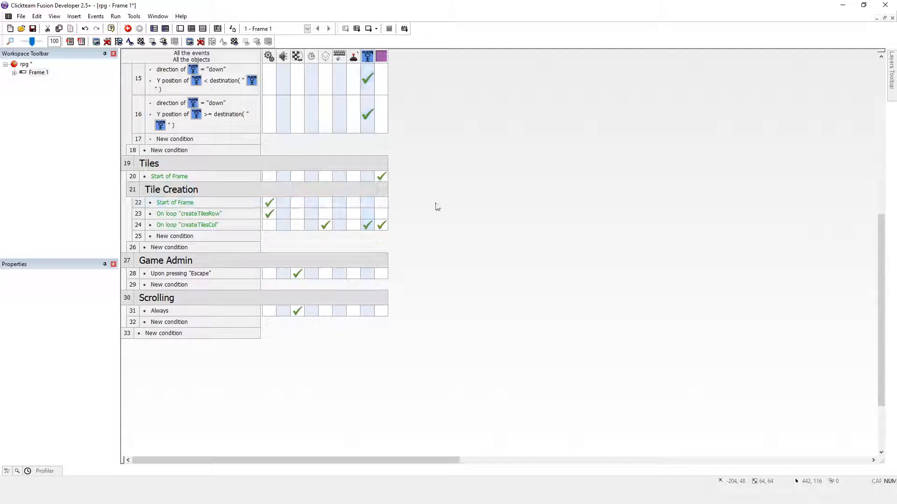
mouse_move(269, 214)
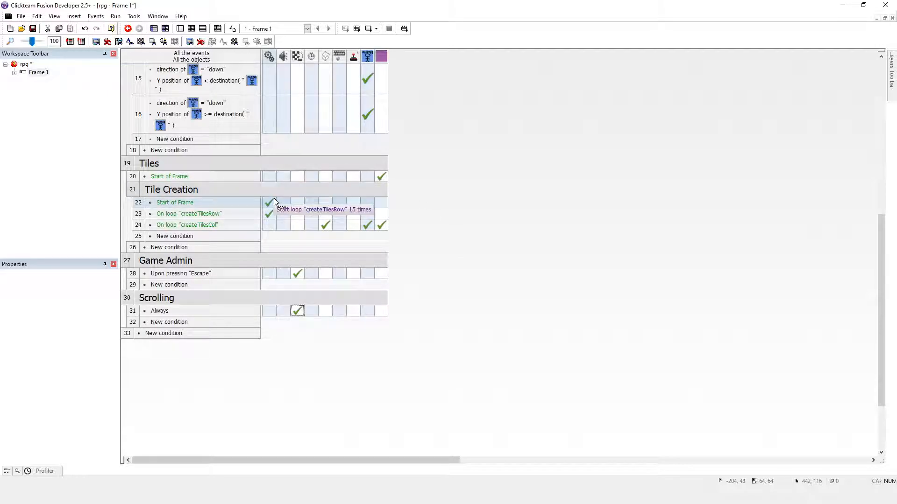
mouse_move(268, 216)
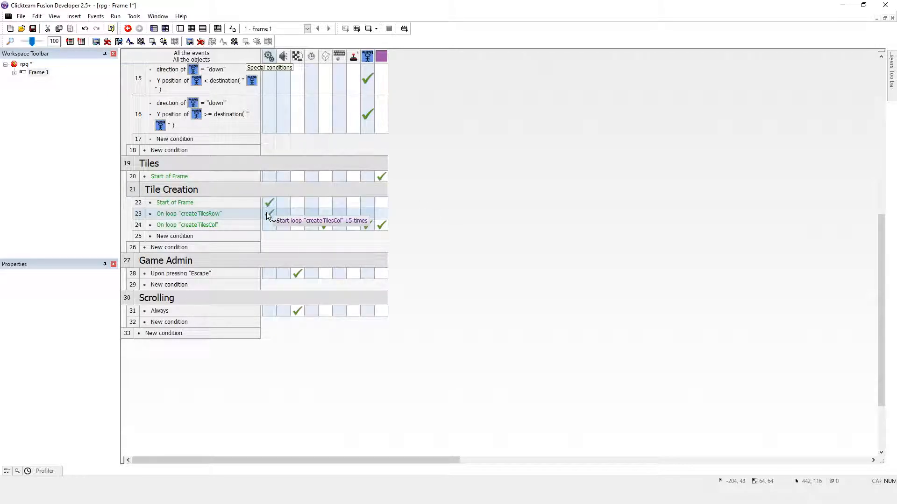
mouse_move(267, 204)
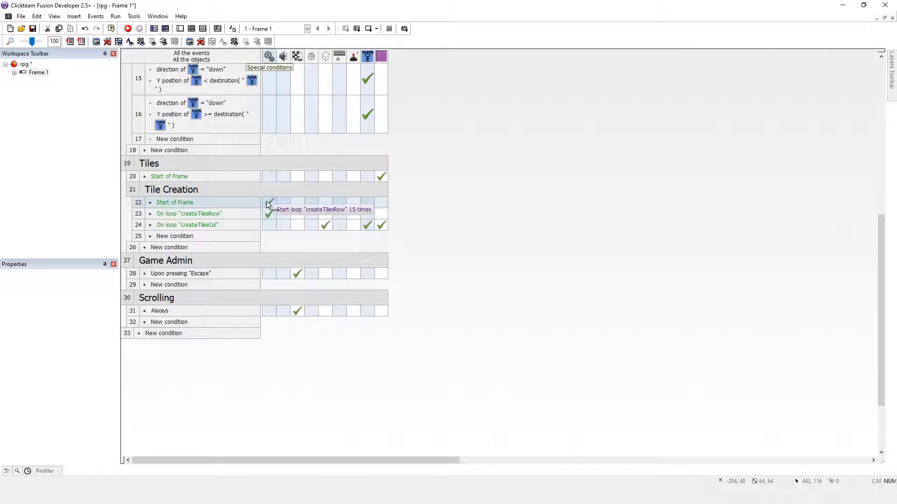
- Bring up the options menu for event 22's Start loop 'createTilesRow' action
right_click(269, 205)
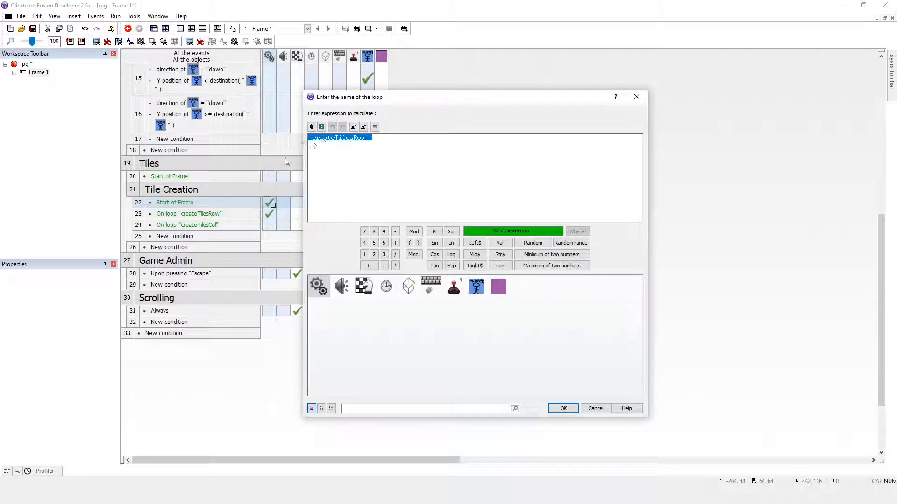
mouse_move(344, 184)
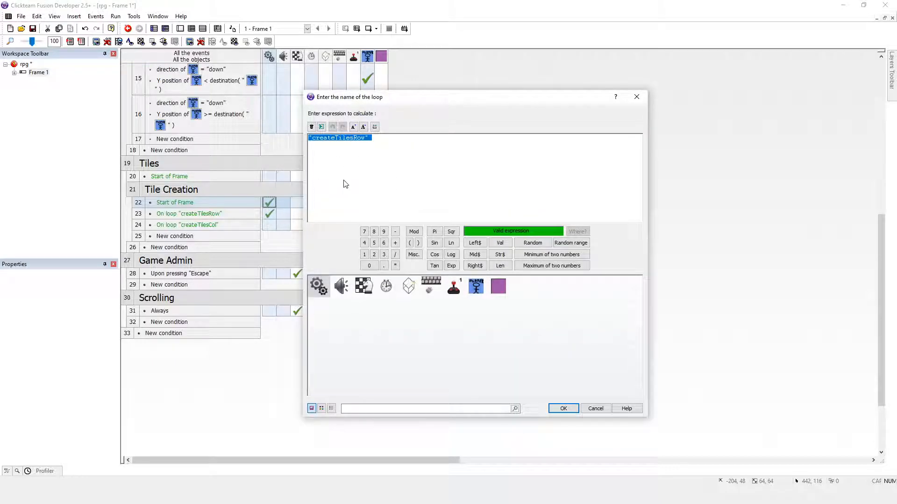
mouse_move(325, 191)
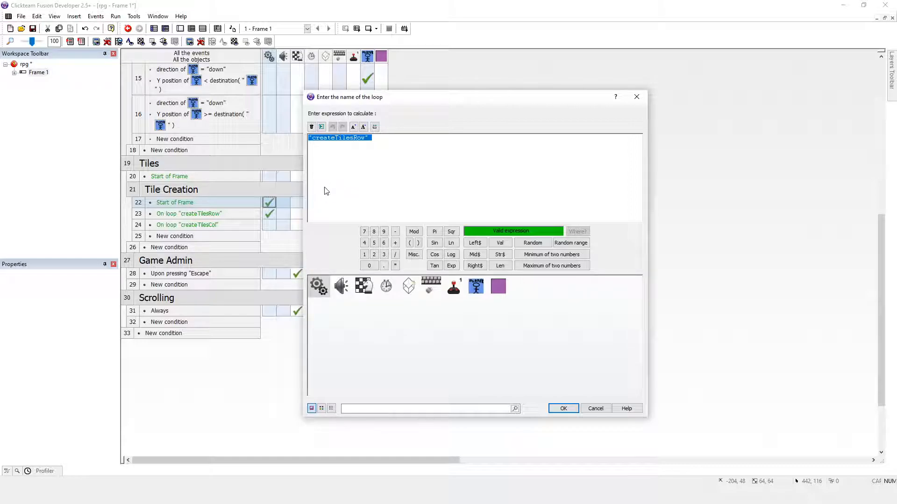
mouse_move(409, 221)
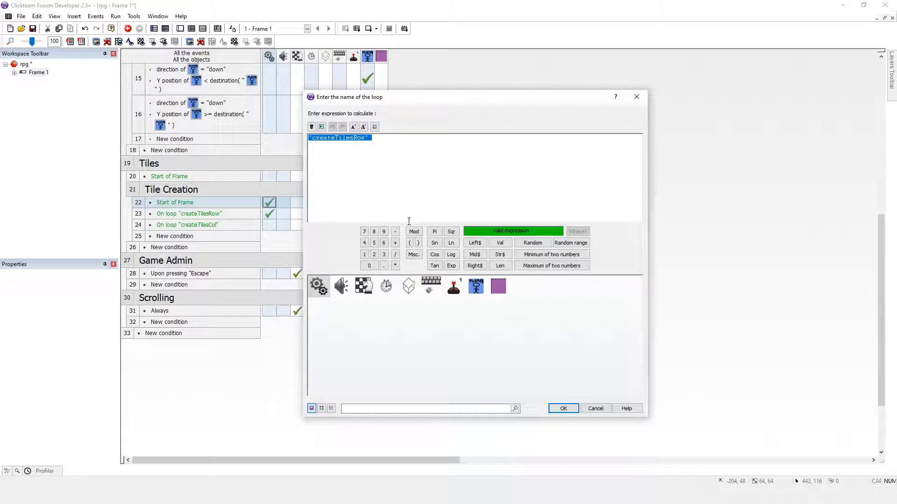
mouse_move(570, 369)
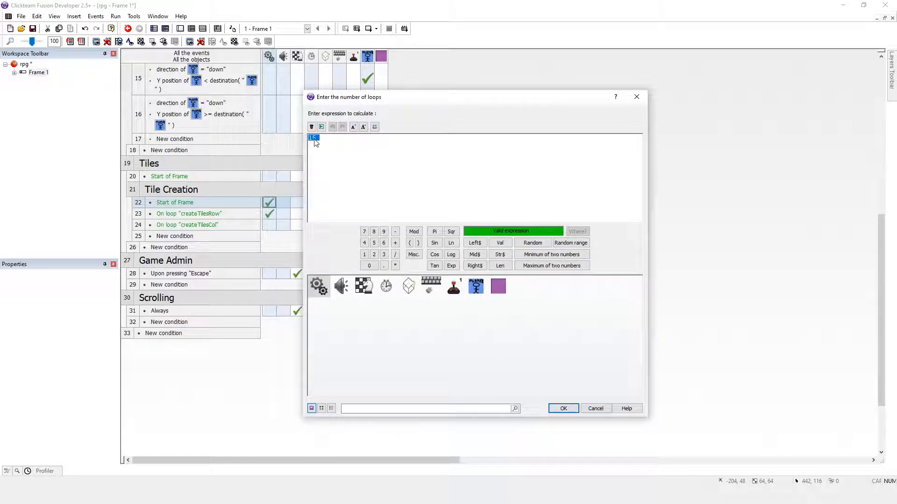
mouse_move(399, 228)
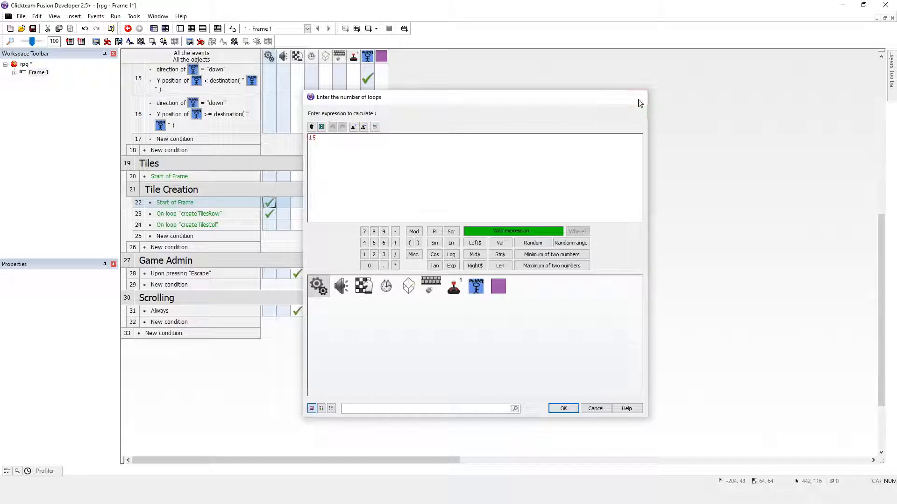
- Cancel the loop count editor and view Frame 1's 1920x1080 settings with 3840 virtual width
left_click(562, 408)
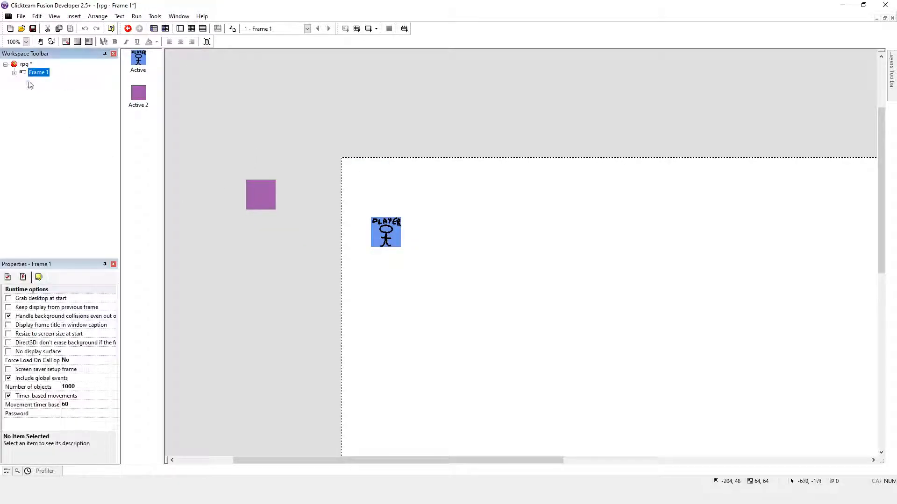
left_click(7, 277)
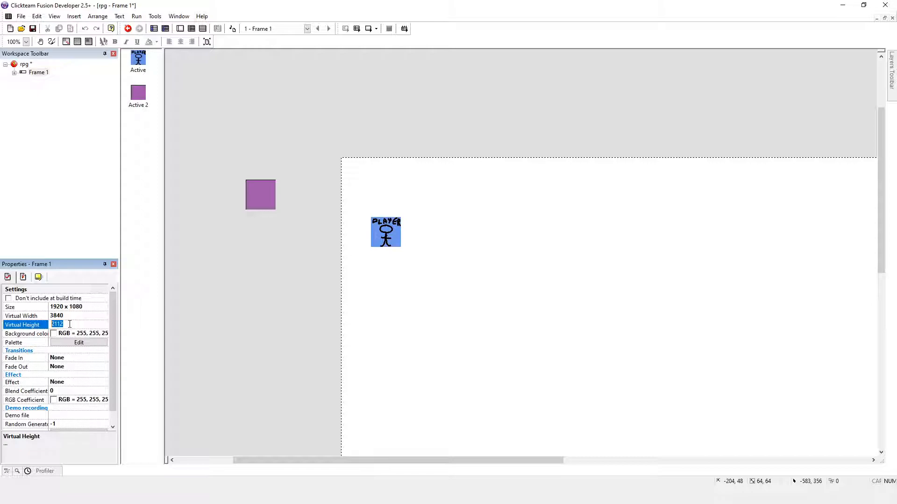
mouse_move(168, 108)
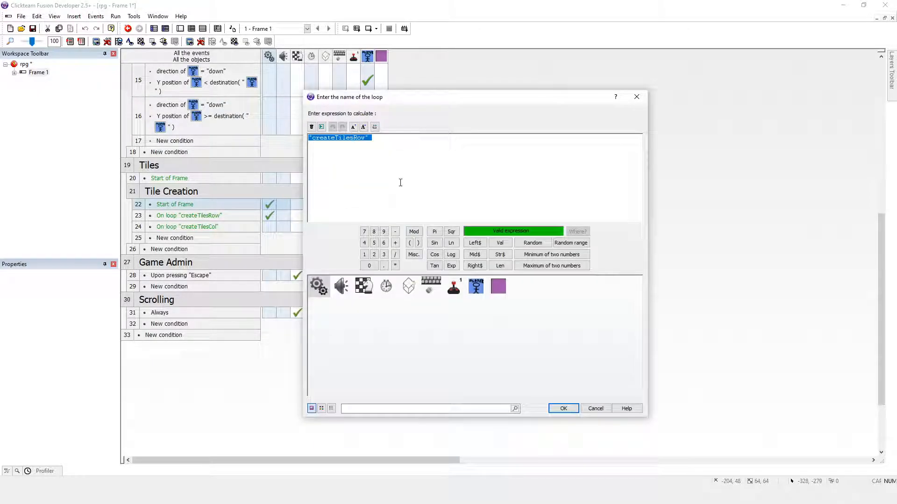
- Dismiss the createTilesRow loop name editor
left_click(563, 409)
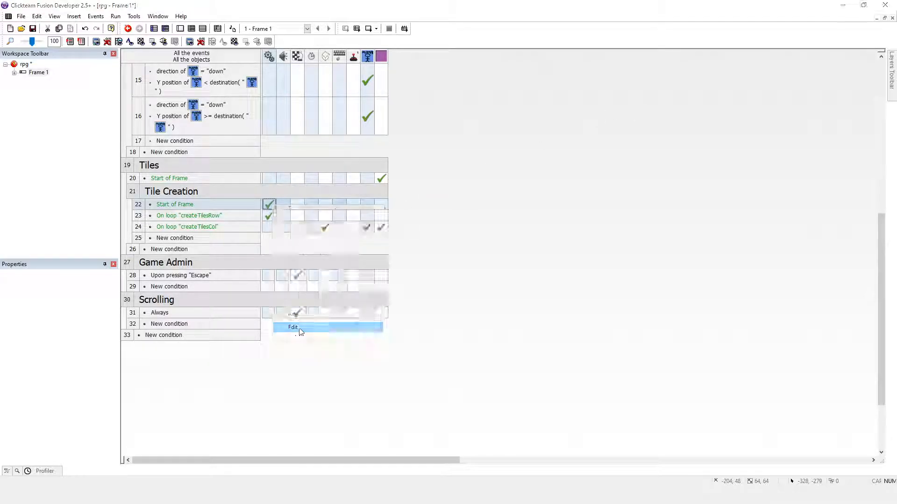
- Set the createTilesRow loop count expression to VirtualHeight/gridSize
left_click(293, 327)
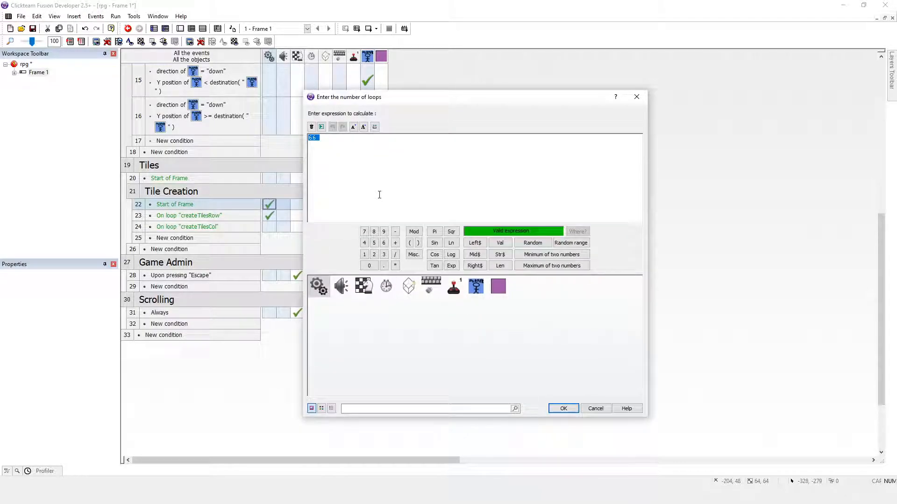
mouse_move(362, 178)
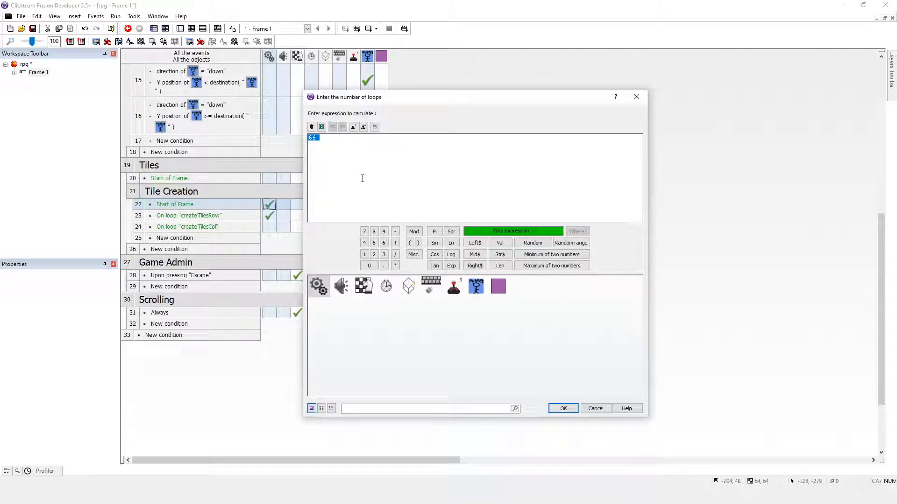
mouse_move(360, 176)
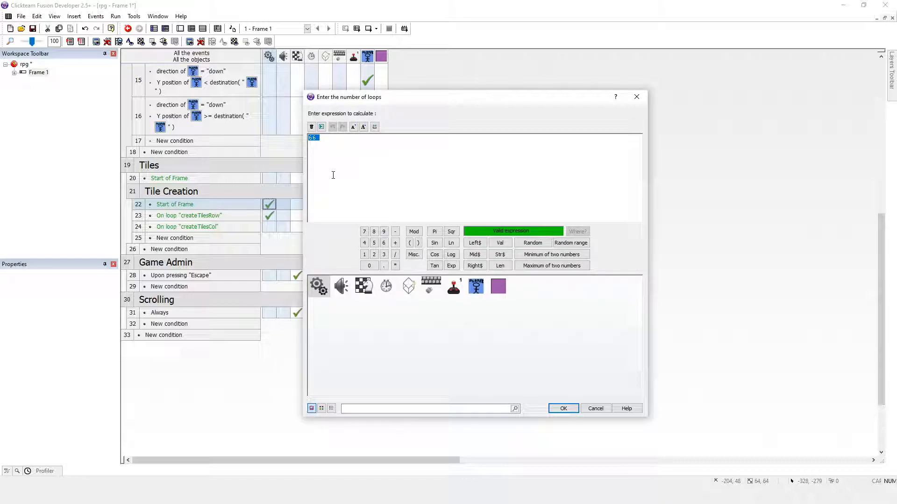
left_click(363, 286)
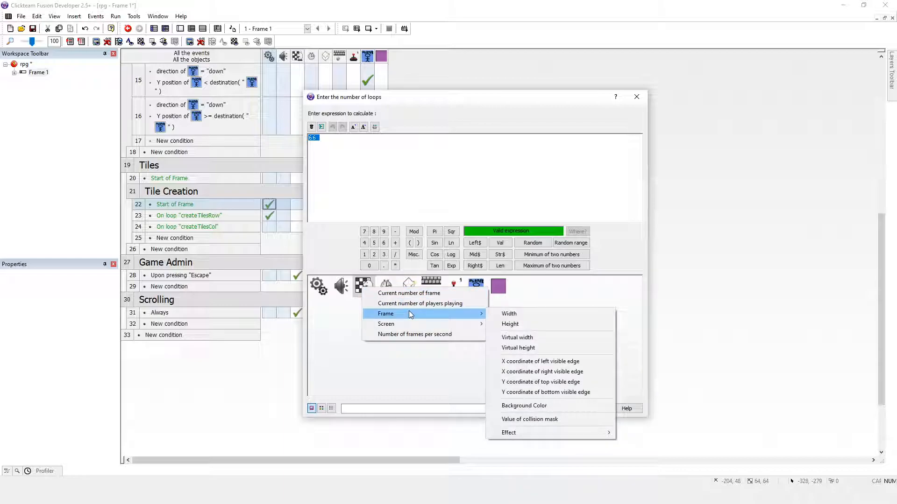
left_click(517, 348)
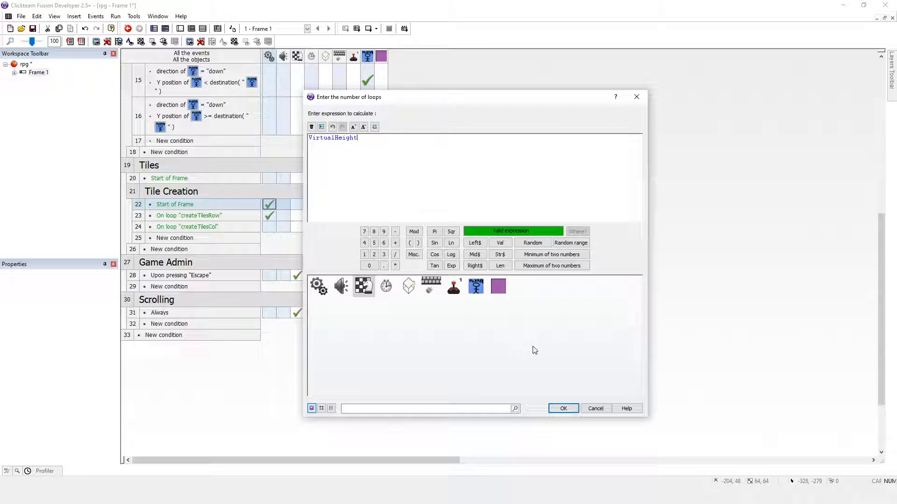
type("(")
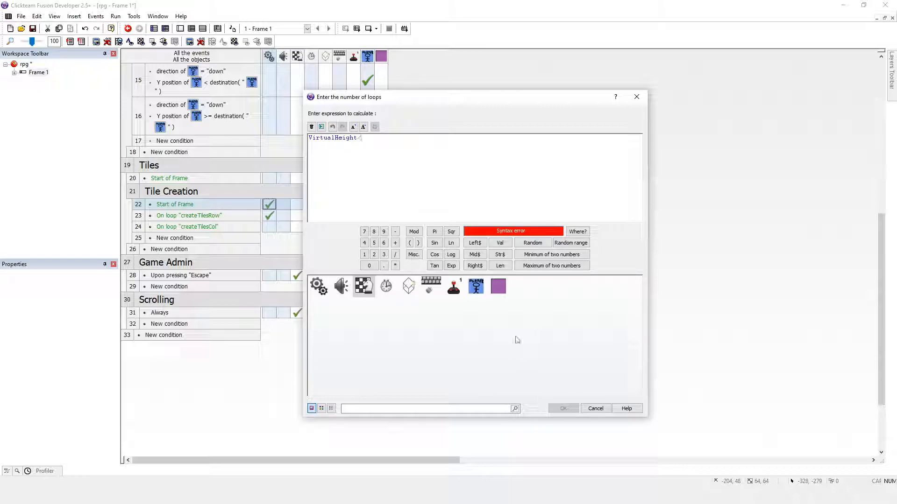
left_click(318, 286)
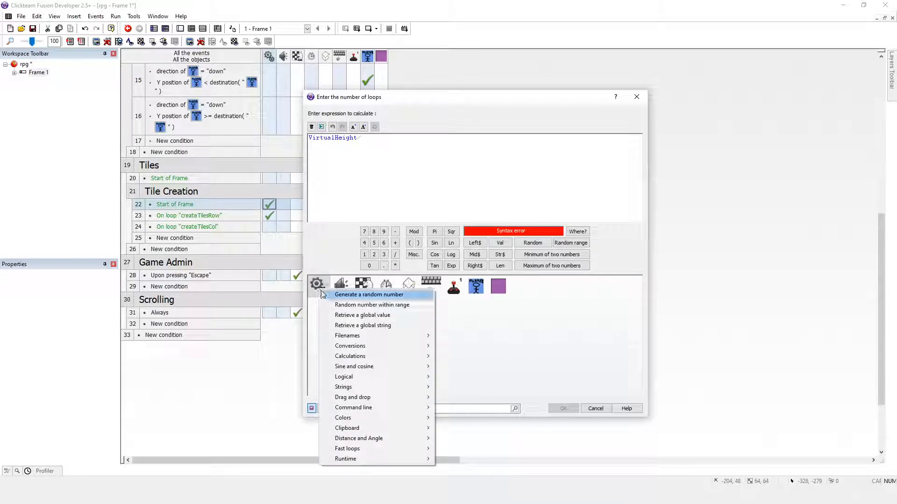
left_click(362, 316)
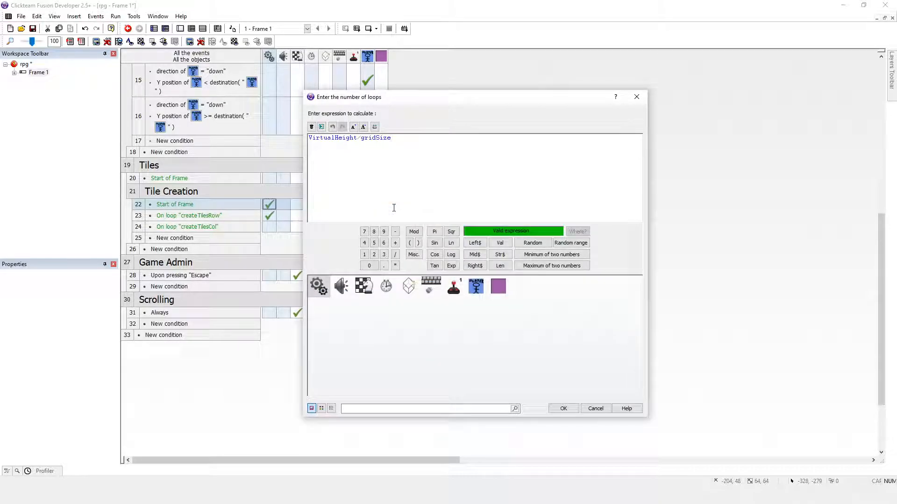
triple_click(350, 137)
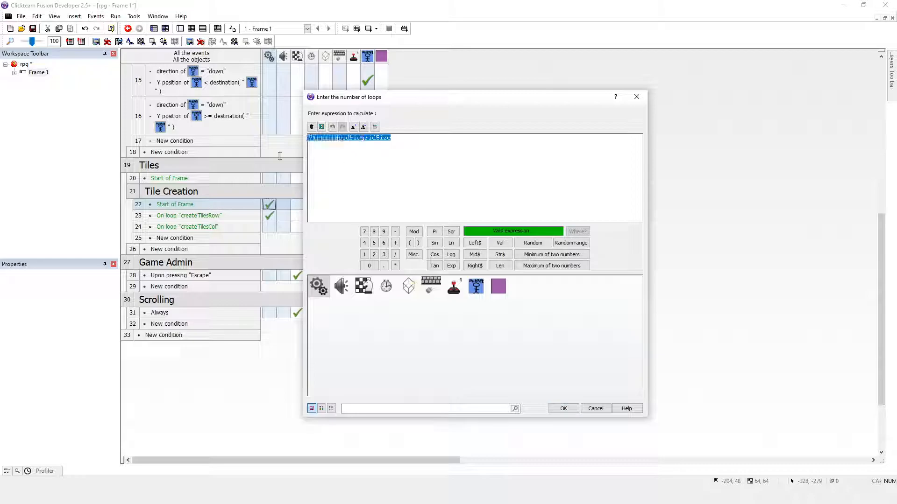
type("VirtualHeight/gridSize")
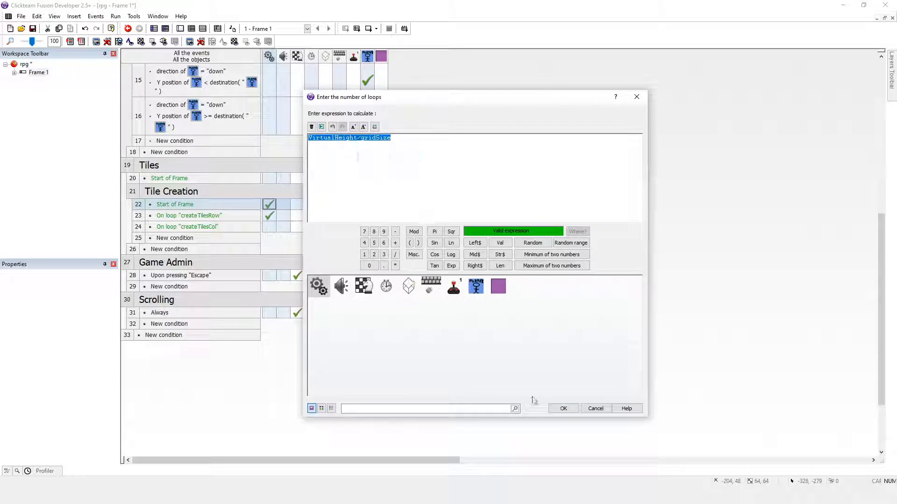
left_click(563, 409)
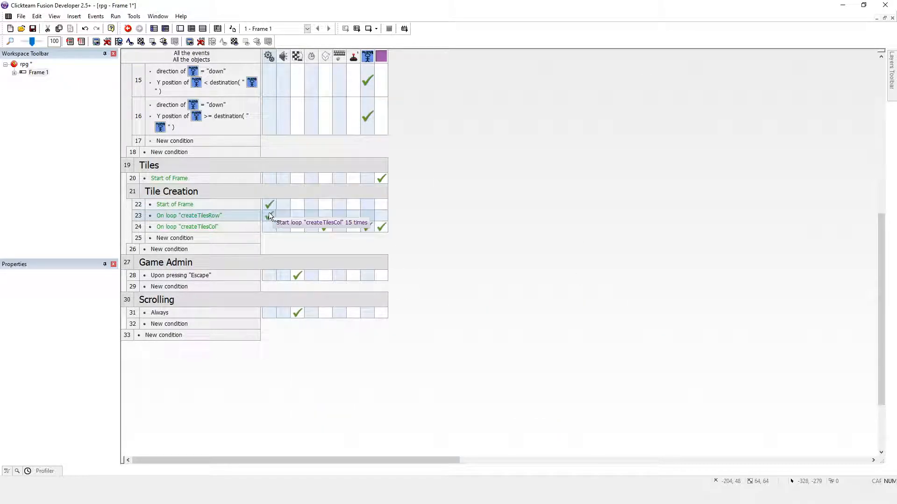
- Replace the createTilesCol loop count of 15 with VirtualWidth/gridSize
double_click(296, 226)
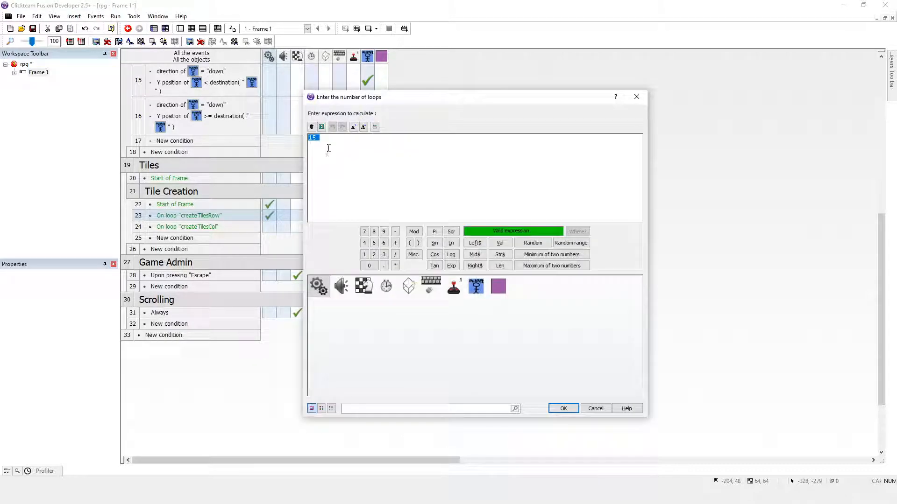
type("VirtualHeight/gridSize")
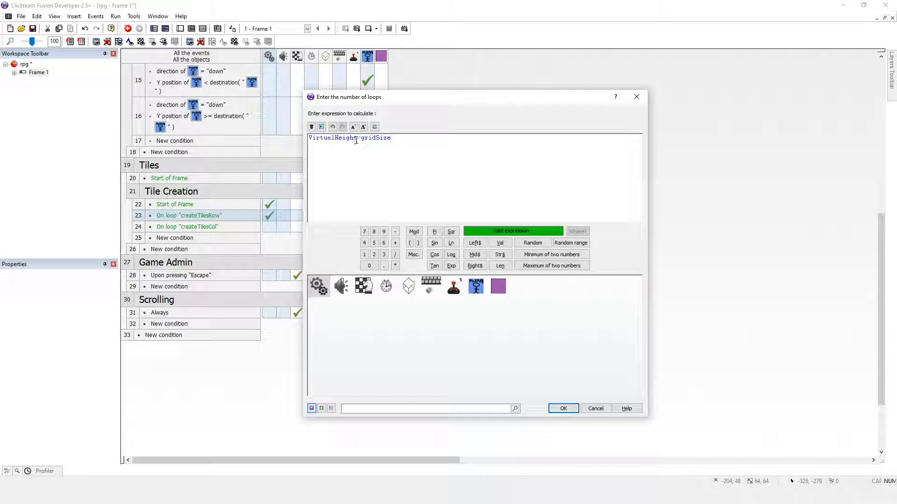
double_click(347, 138)
type("Widt")
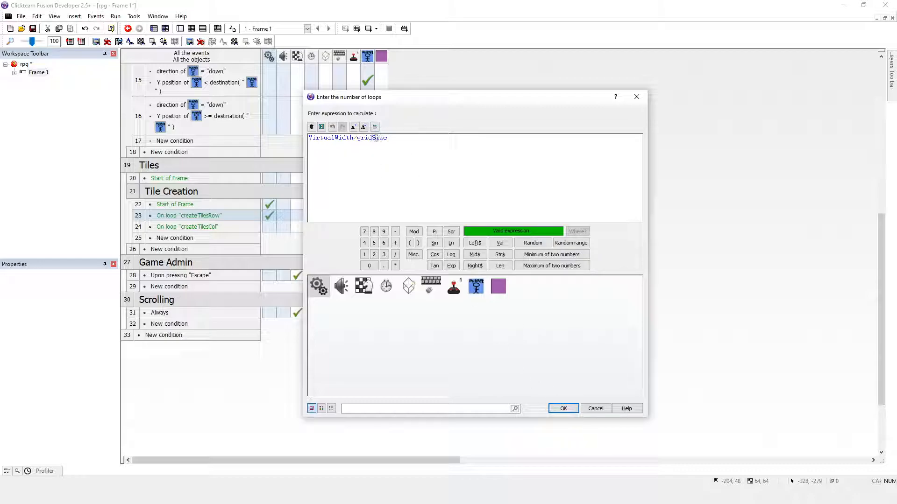
mouse_move(564, 408)
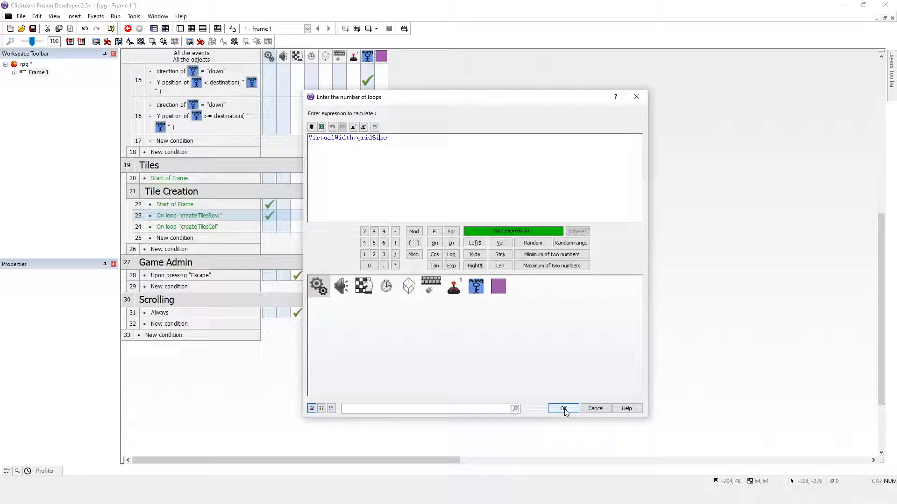
left_click(563, 408)
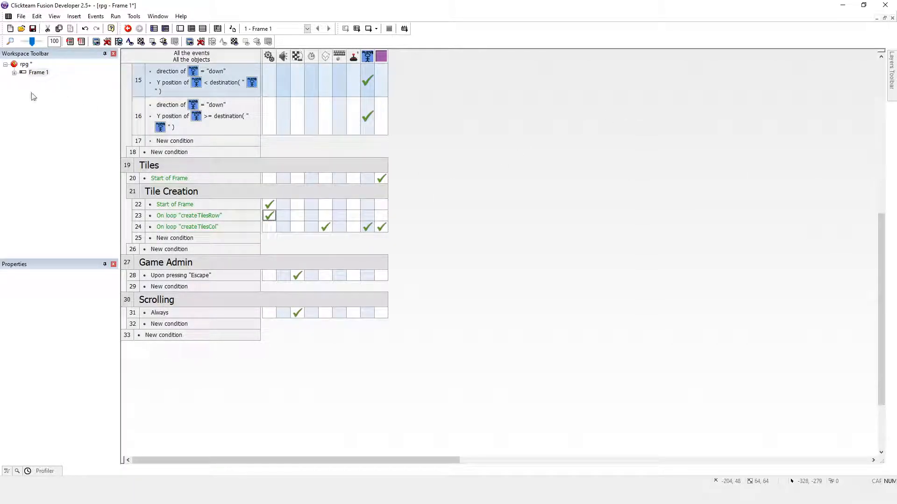
- Review Frame 1's properties and runtime options, confirming the 3840 x 2112 virtual size
left_click(38, 72)
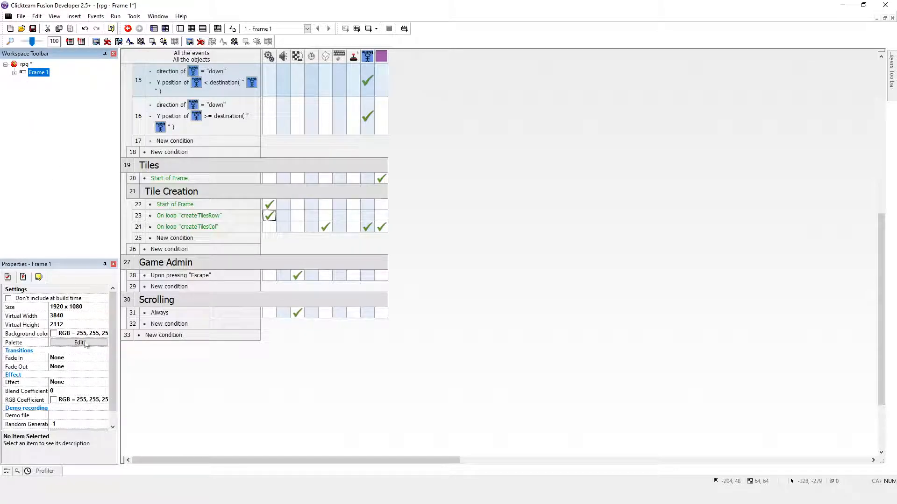
scroll("down", 3)
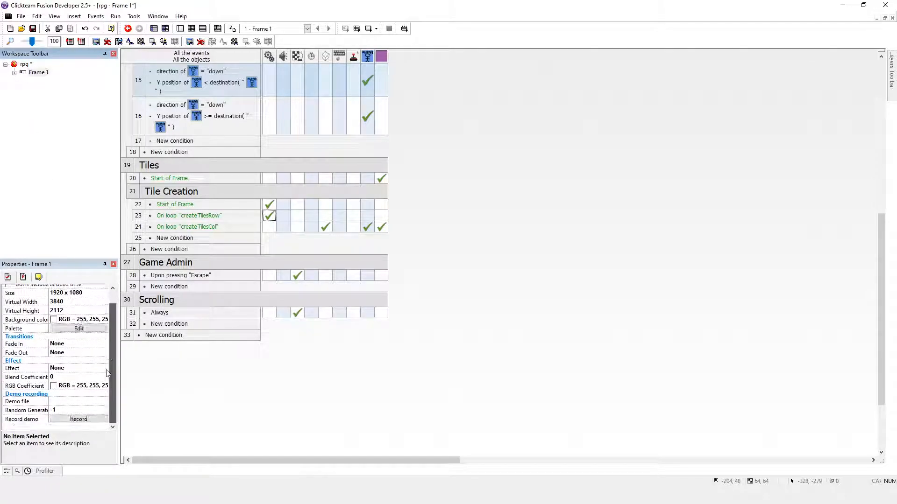
scroll("up", 3)
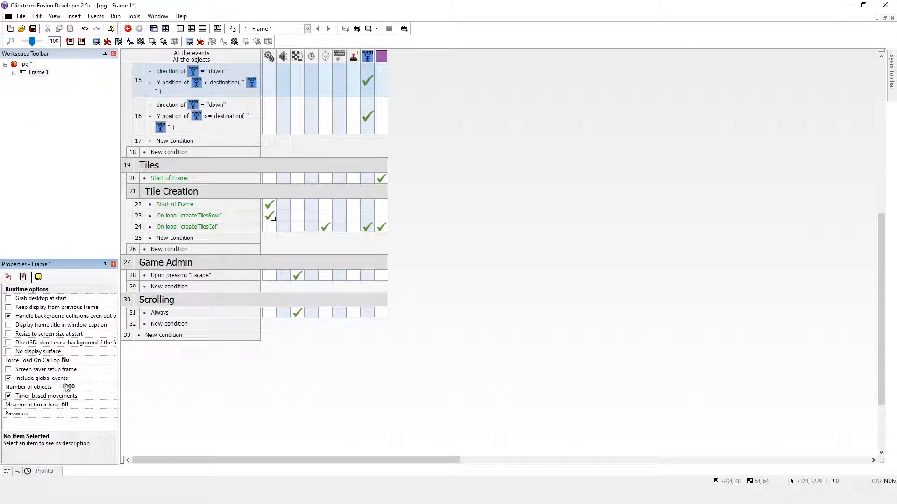
left_click(86, 386)
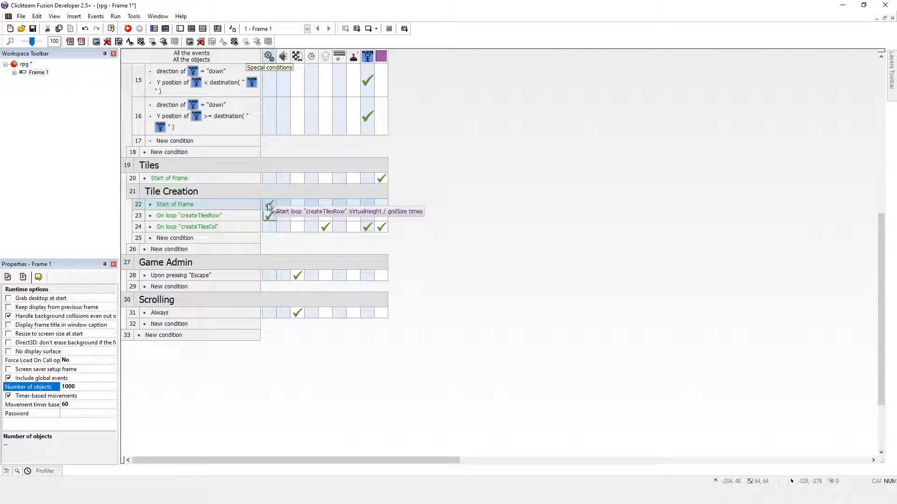
mouse_move(270, 222)
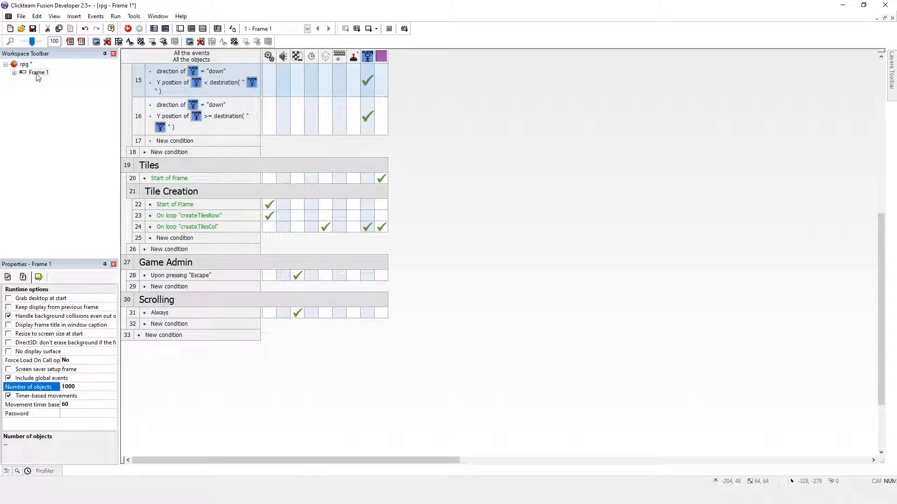
double_click(38, 72)
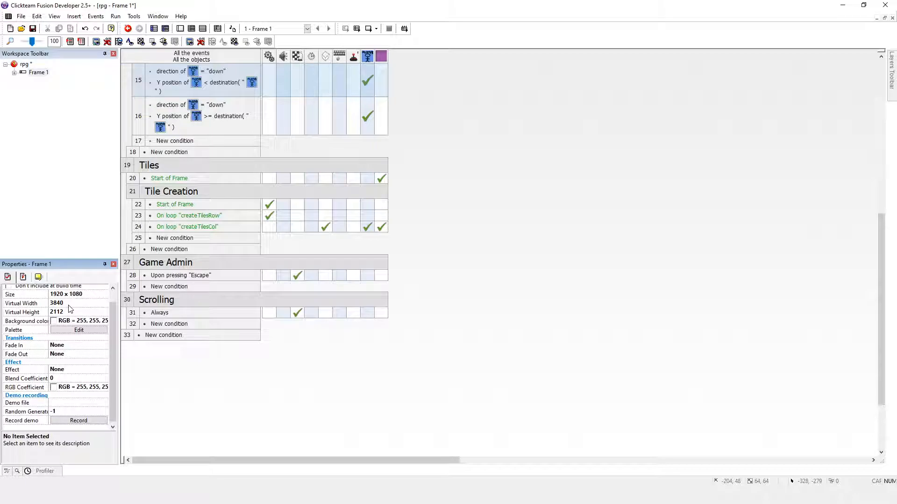
mouse_move(414, 239)
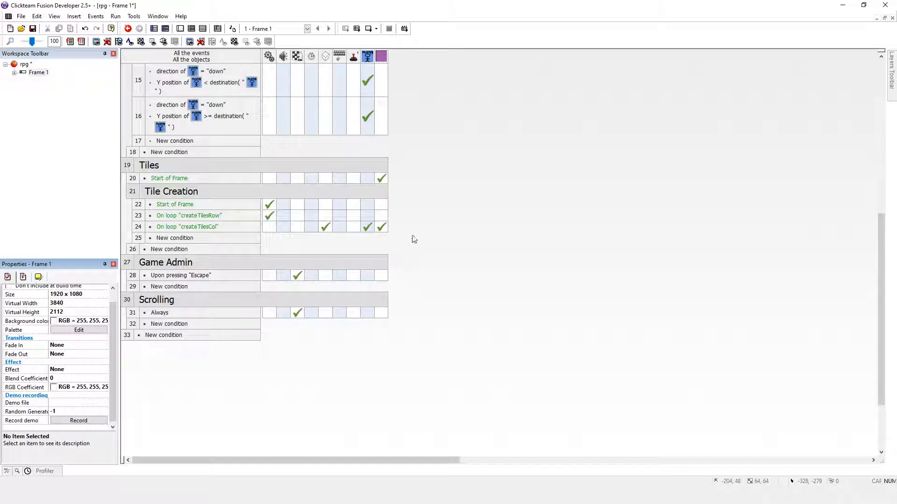
mouse_move(431, 326)
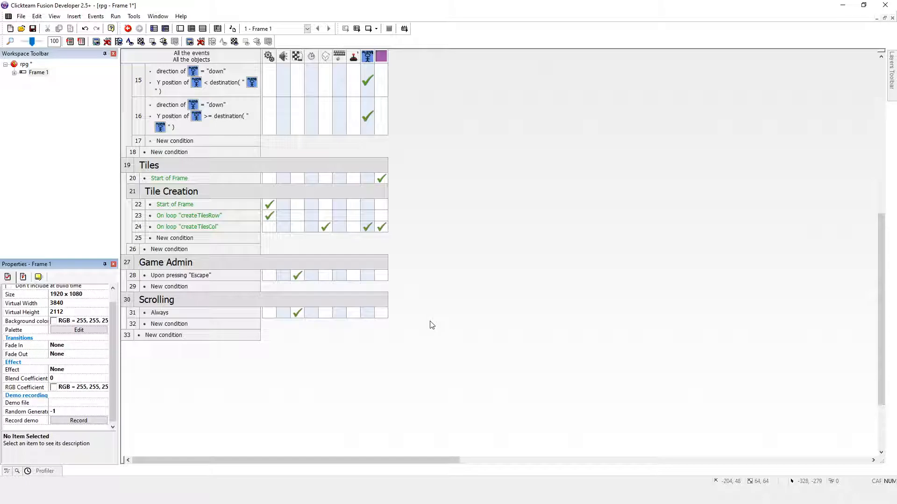
mouse_move(54, 256)
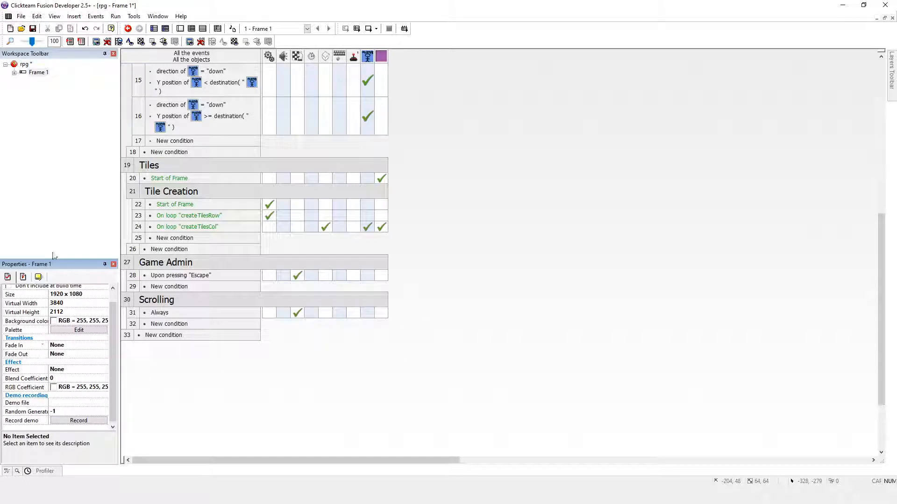
- Set Frame 1's Number of objects runtime option to 10000
left_click(39, 72)
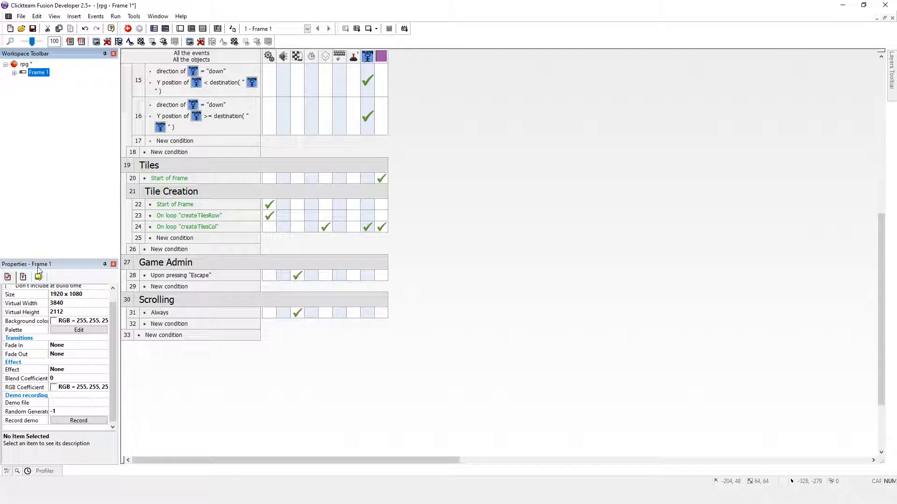
left_click(23, 277)
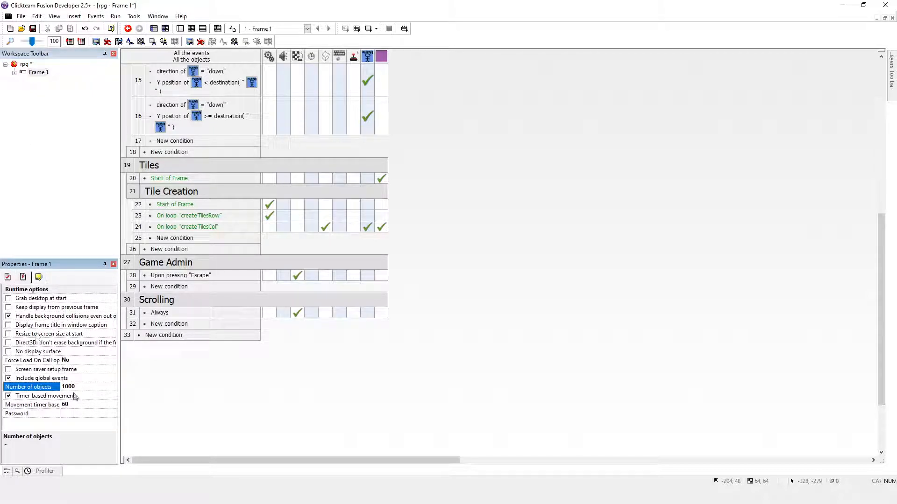
left_click(86, 386)
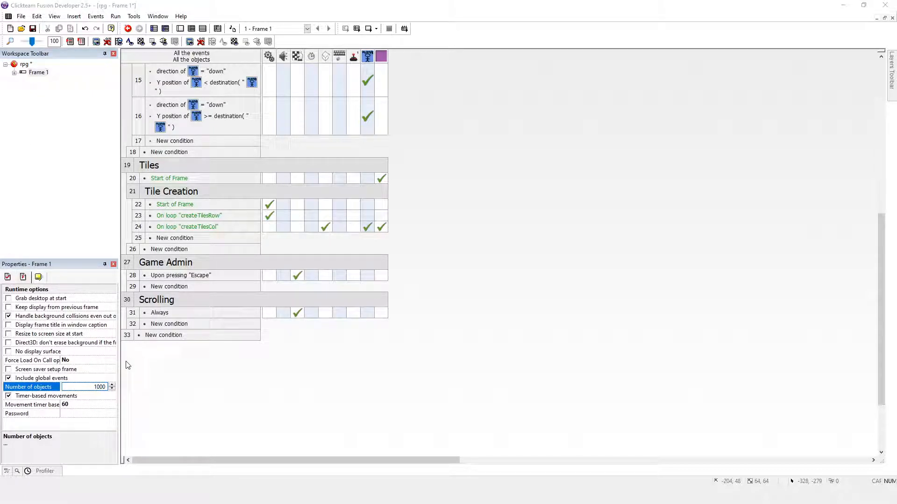
type("10000")
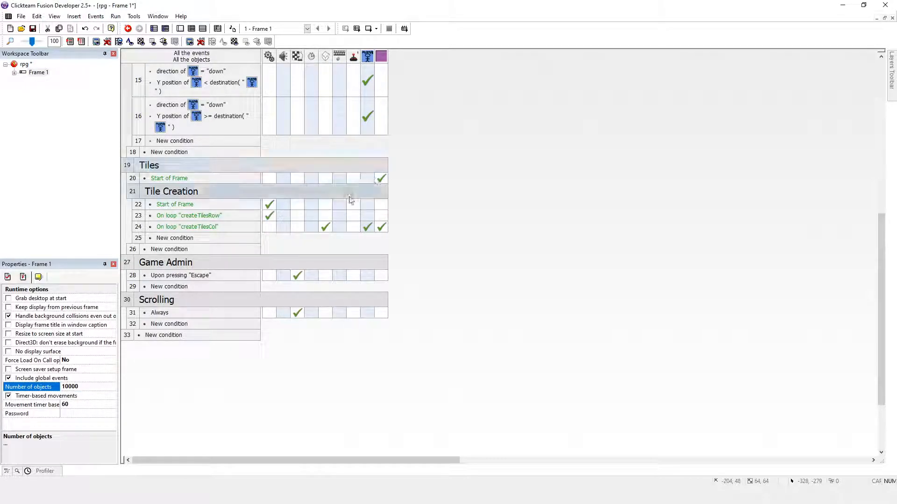
mouse_move(382, 56)
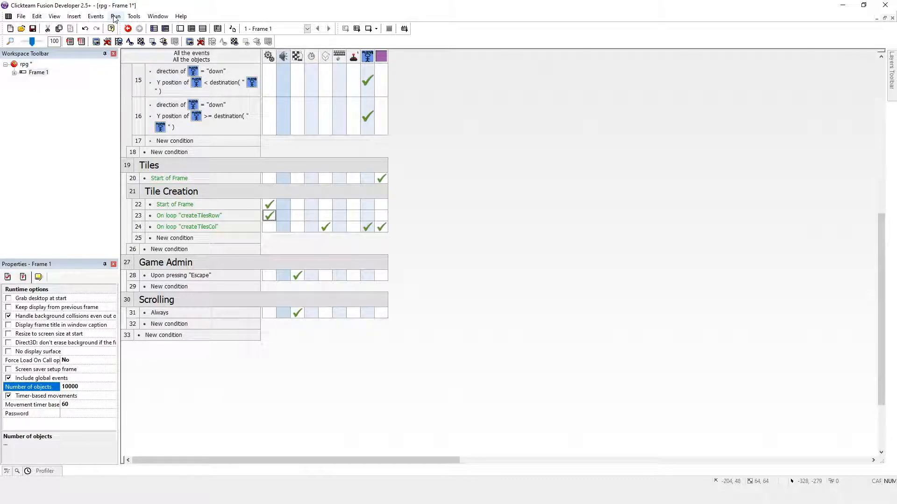
- Run Frame 1 and check the purple 7921-tile grid while the view follows the player
left_click(116, 15)
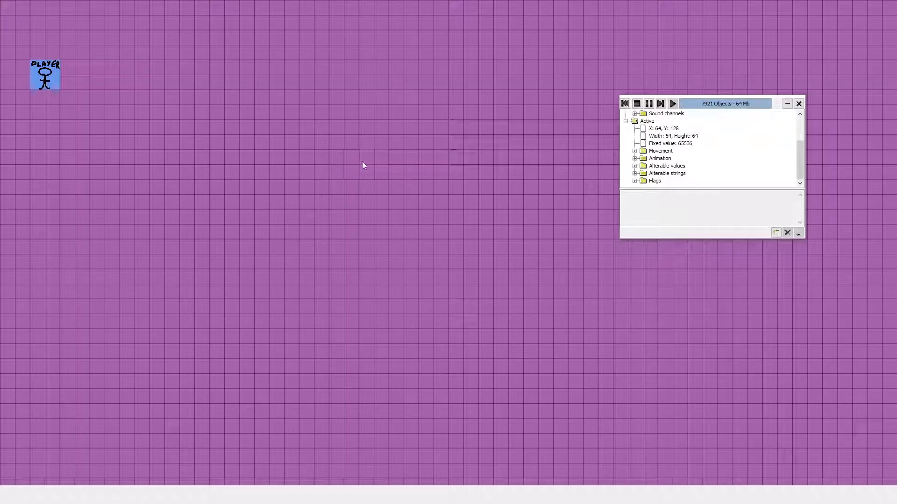
mouse_move(506, 186)
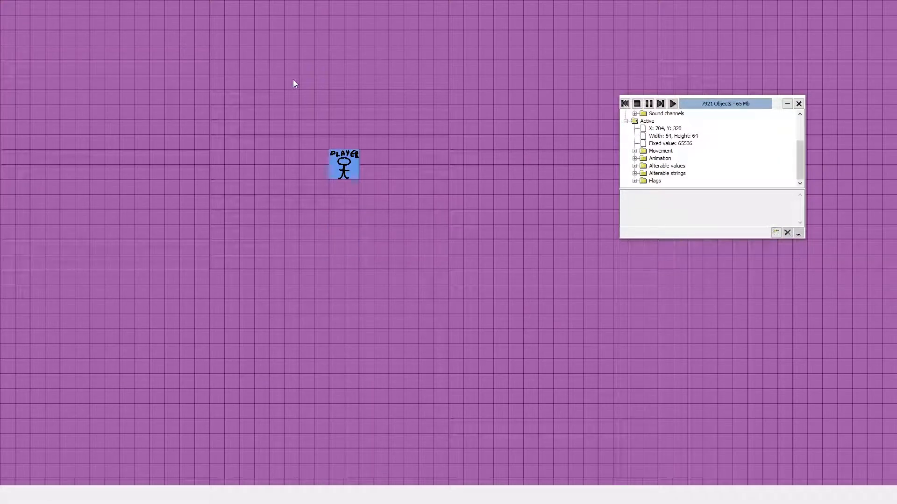
left_click_drag(342, 164, 242, 164)
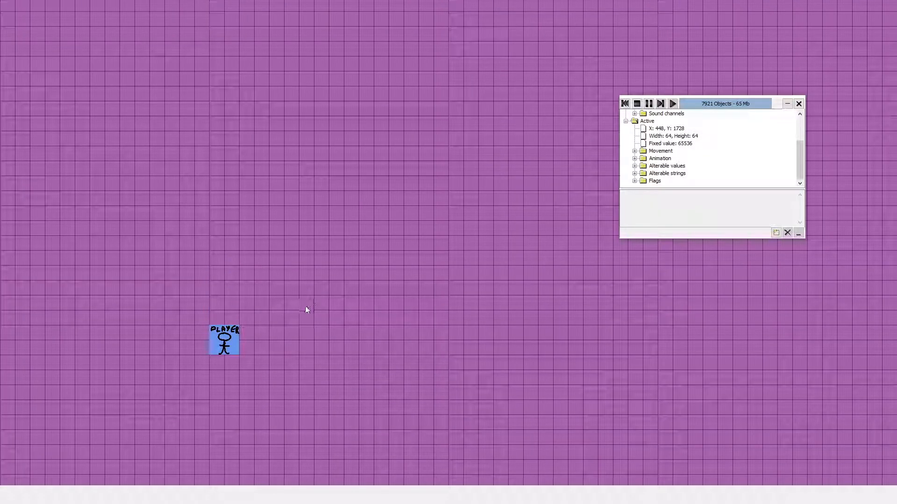
mouse_move(313, 210)
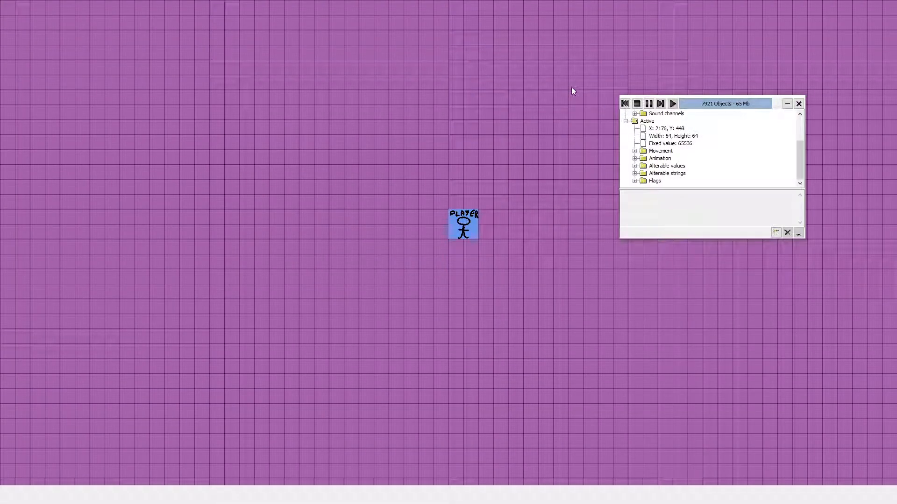
mouse_move(423, 94)
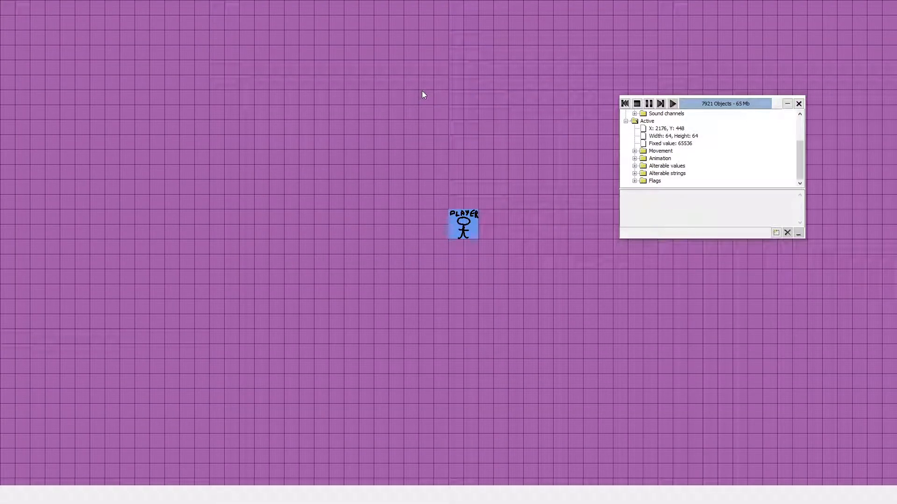
mouse_move(420, 106)
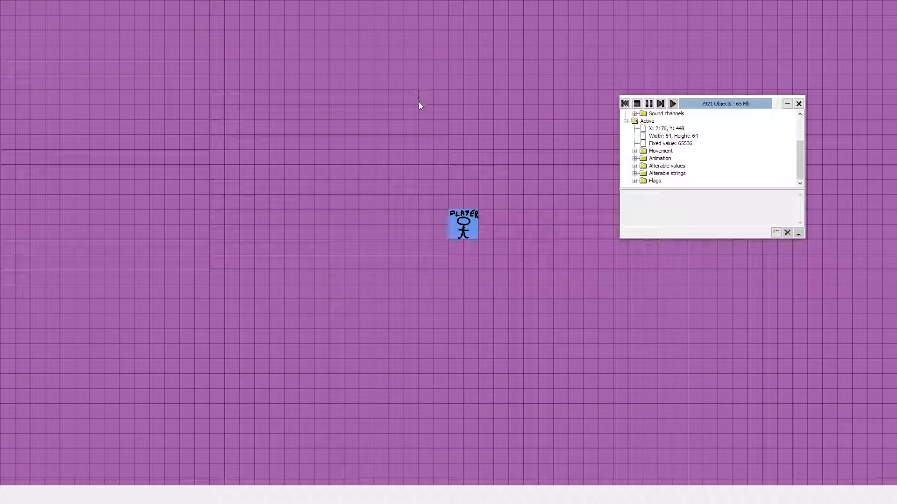
mouse_move(462, 95)
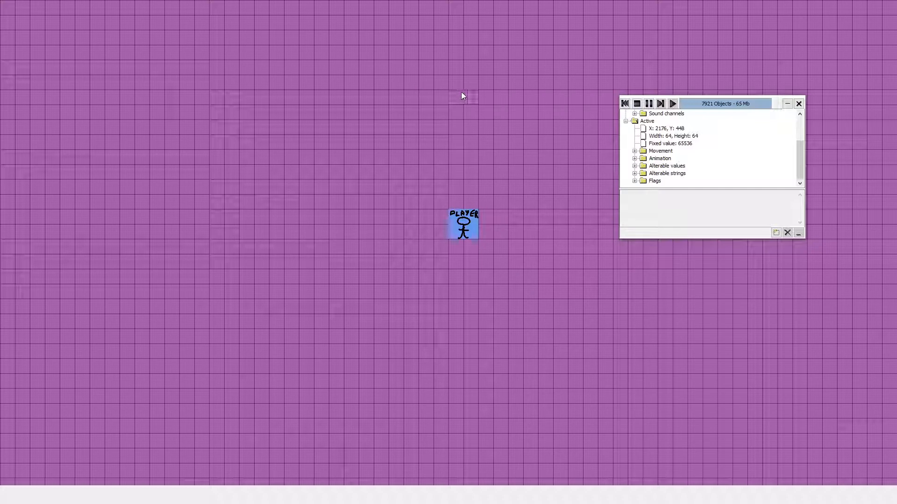
mouse_move(477, 92)
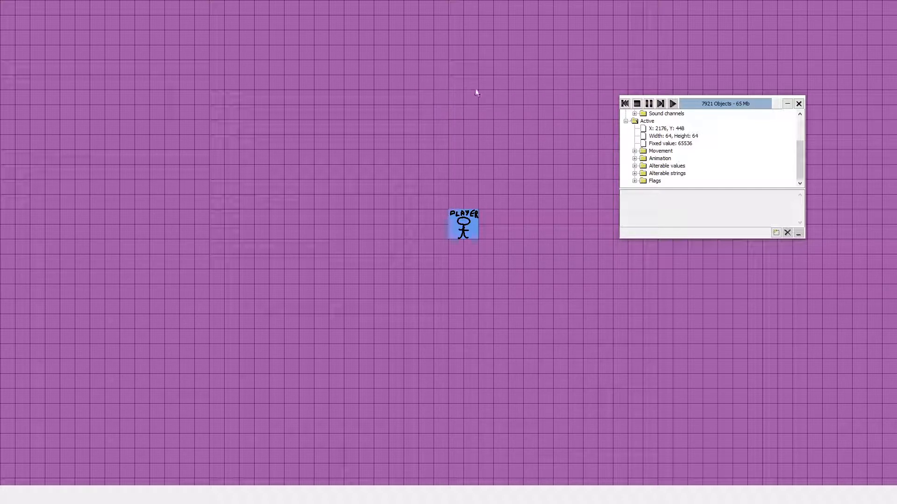
mouse_move(451, 92)
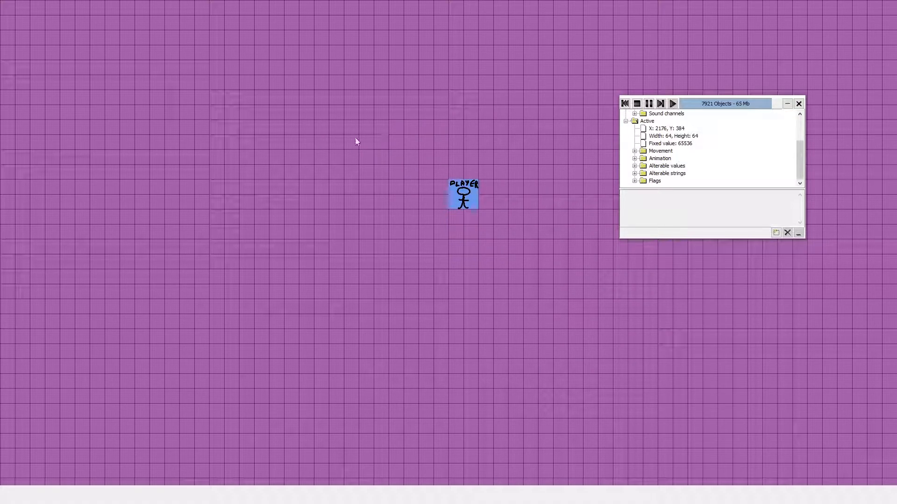
mouse_move(374, 145)
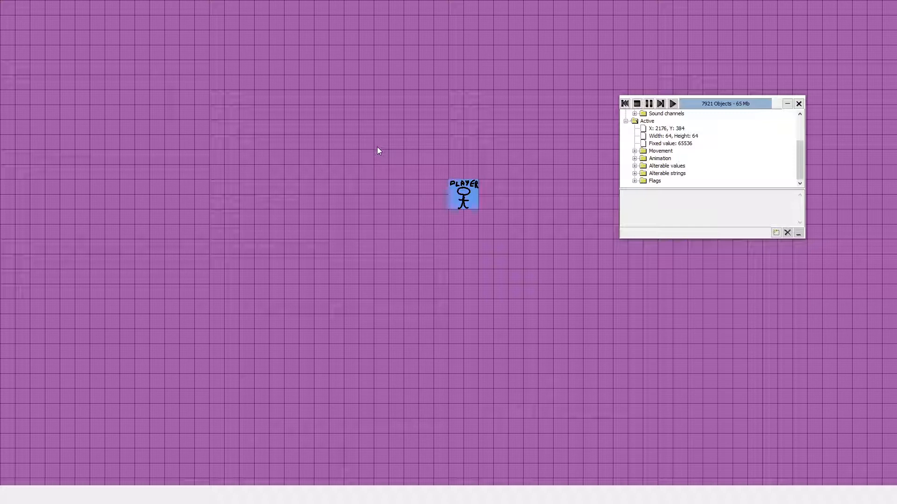
mouse_move(382, 146)
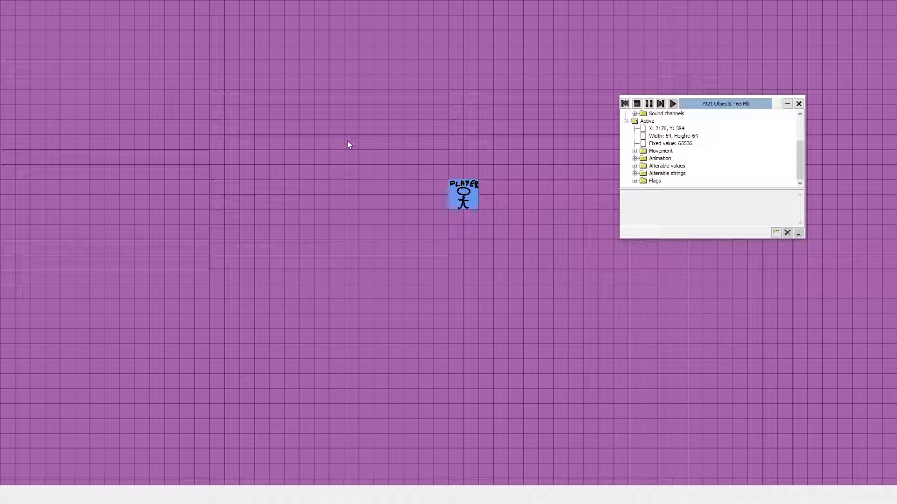
mouse_move(356, 140)
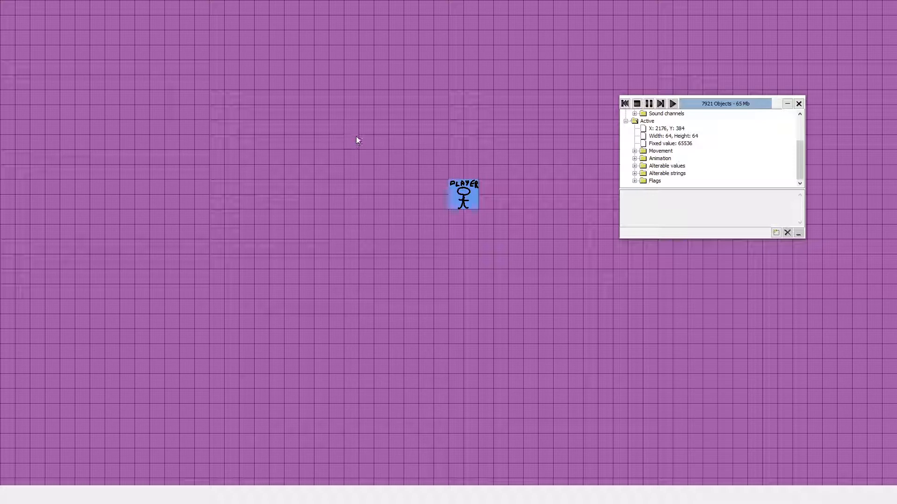
mouse_move(504, 109)
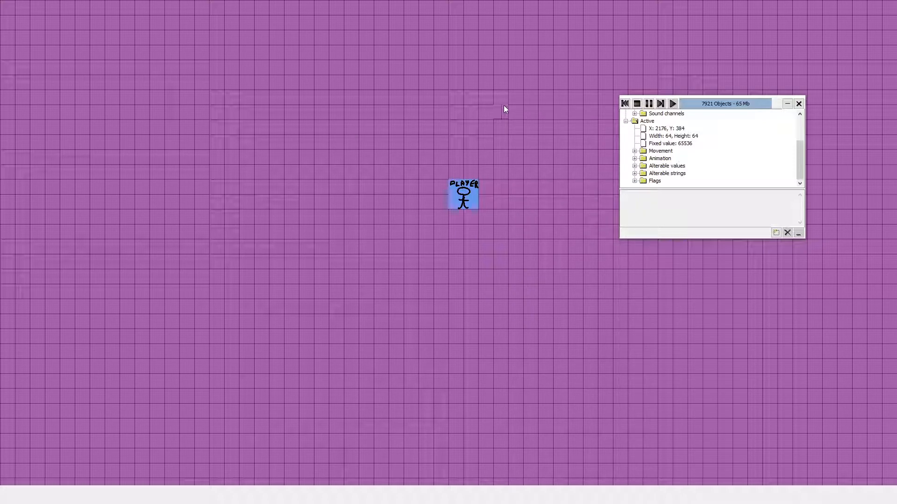
mouse_move(510, 108)
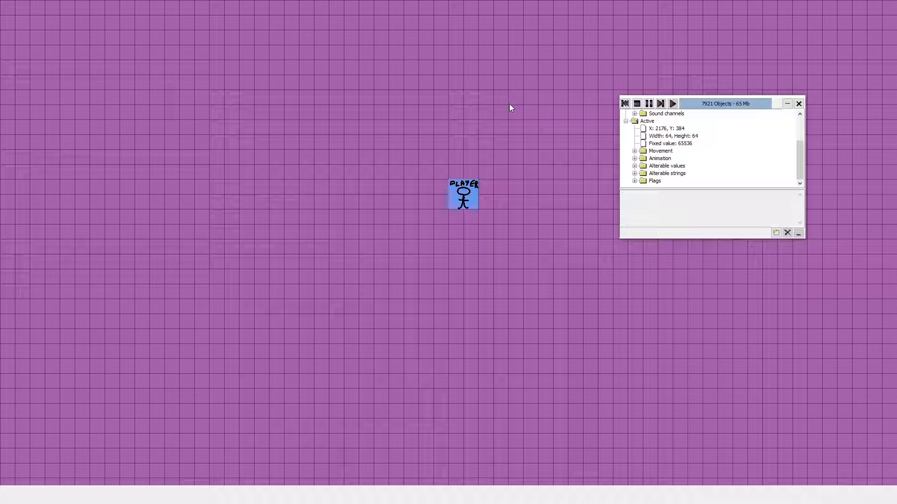